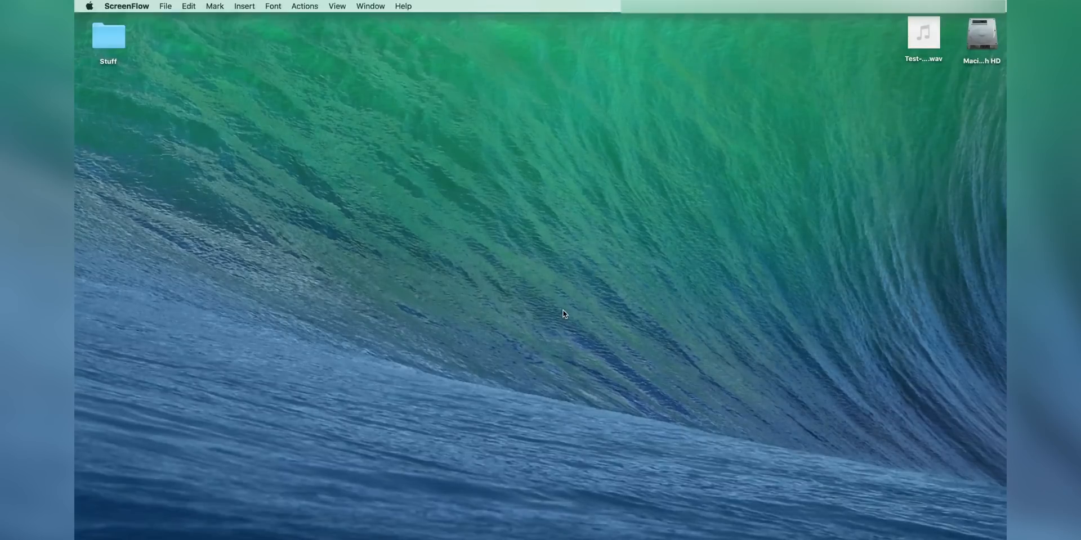
{"action": "mouse_move", "coordinate": [412, 490]}
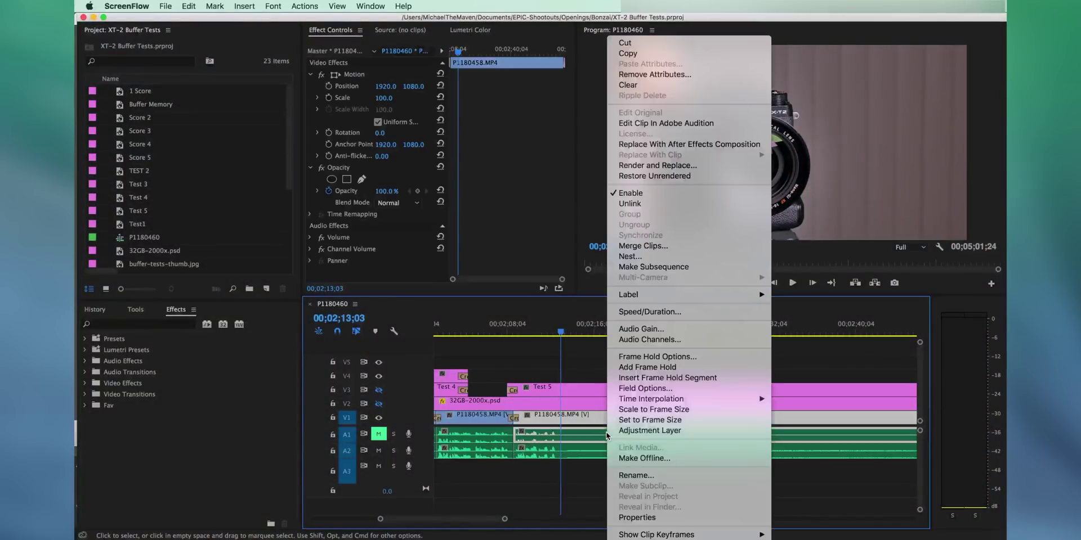
{"action": "mouse_move", "coordinate": [666, 123]}
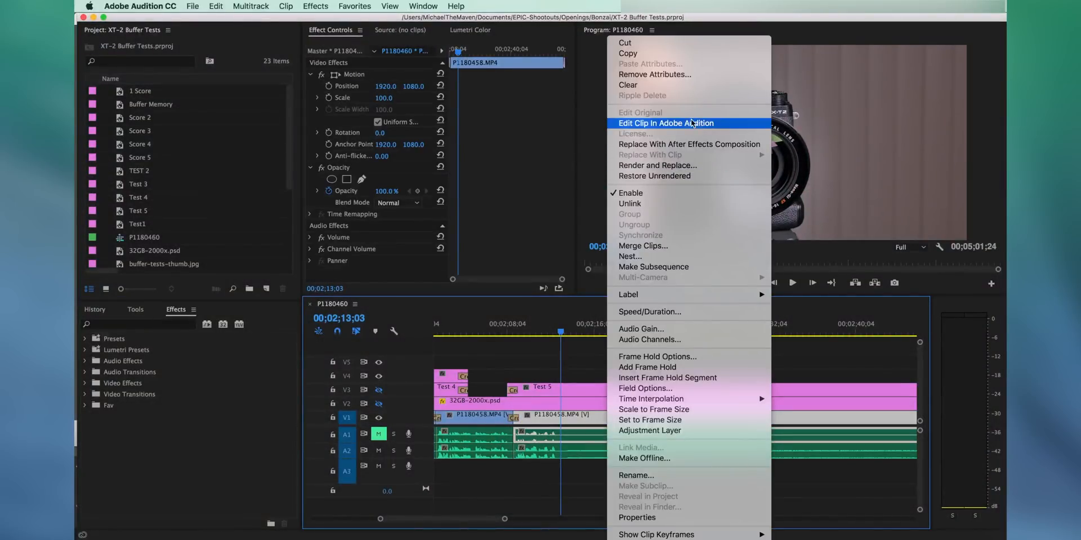
{"action": "mouse_move", "coordinate": [732, 125]}
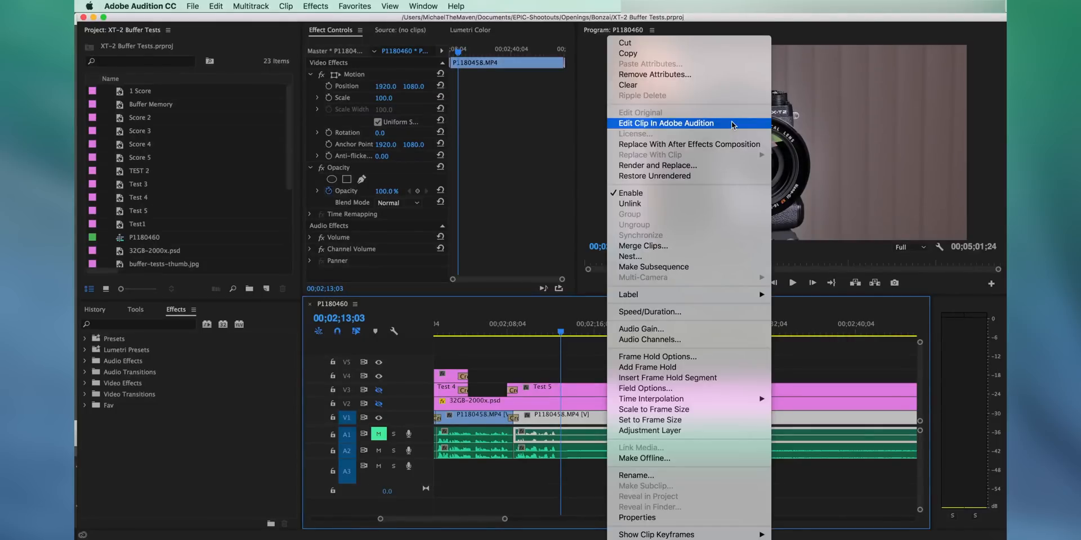
Send the Premiere Pro timeline clip to Adobe Audition with Edit Clip In Adobe Audition.
{"action": "left_click", "coordinate": [666, 122]}
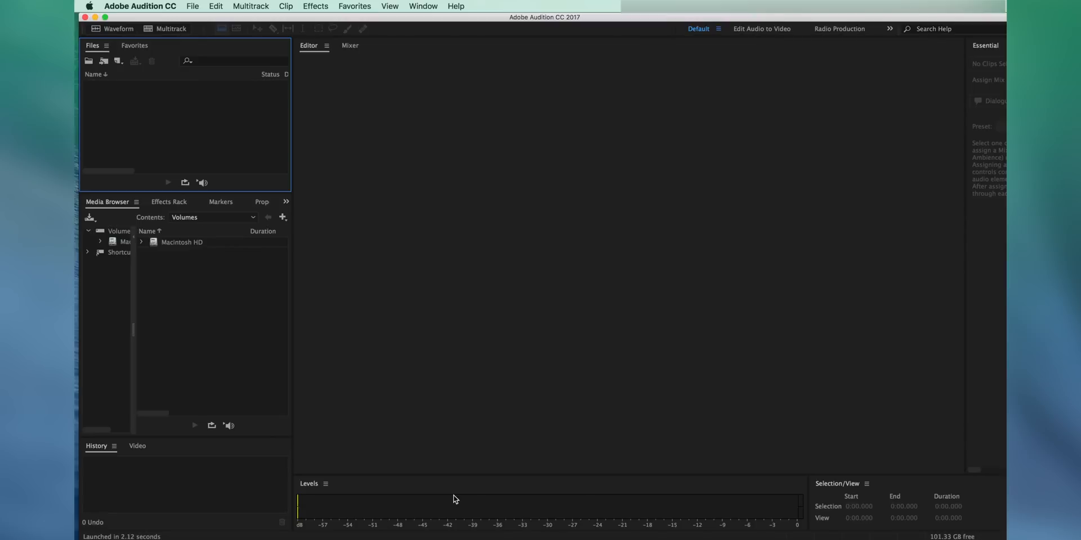
{"action": "mouse_move", "coordinate": [429, 489]}
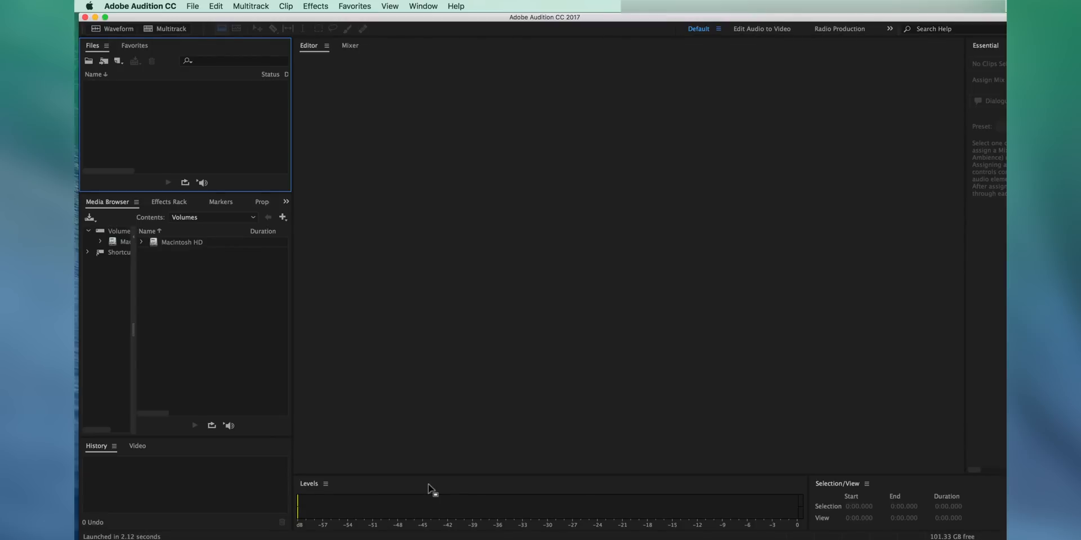
{"action": "mouse_move", "coordinate": [309, 366]}
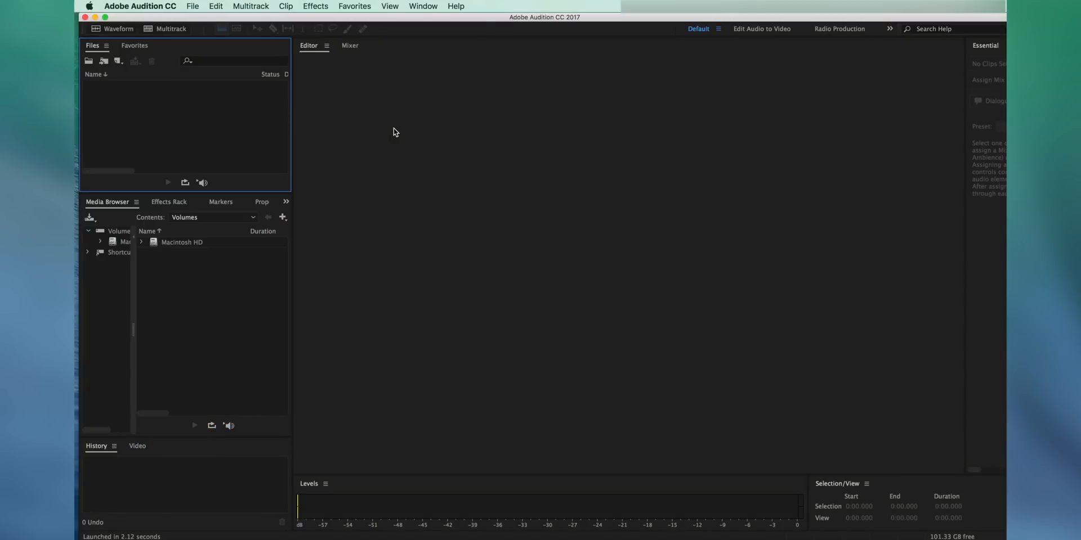
{"action": "mouse_move", "coordinate": [243, 96]}
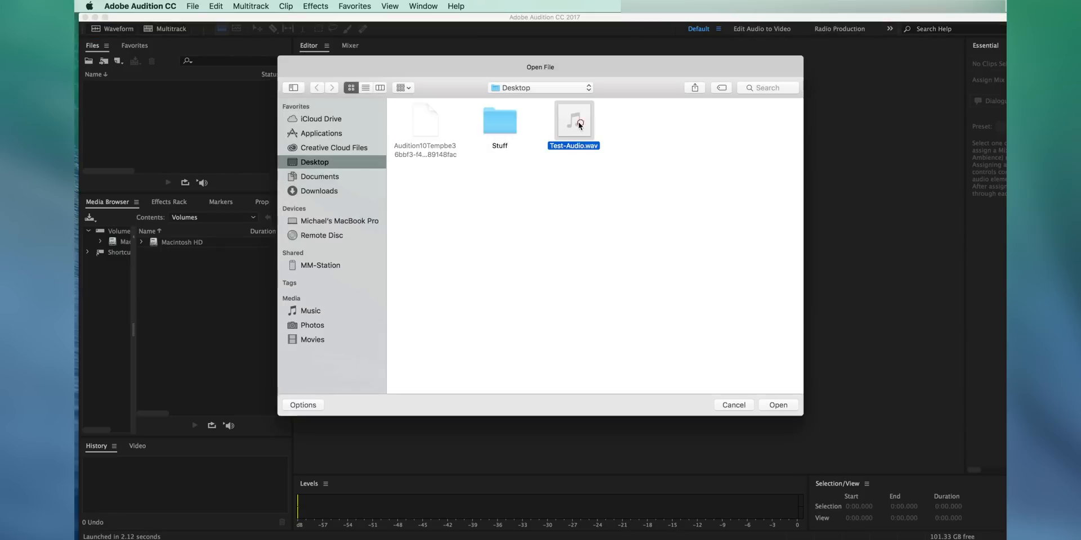
Open Test-Audio.wav from the Desktop and try selecting the silent gap between phrases.
{"action": "left_click", "coordinate": [778, 404]}
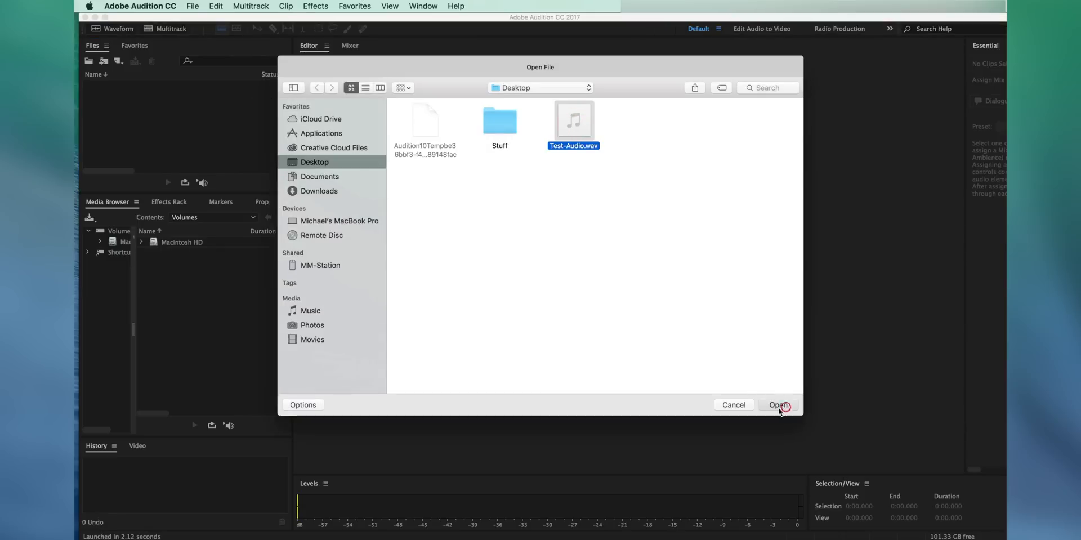
{"action": "left_click", "coordinate": [777, 405]}
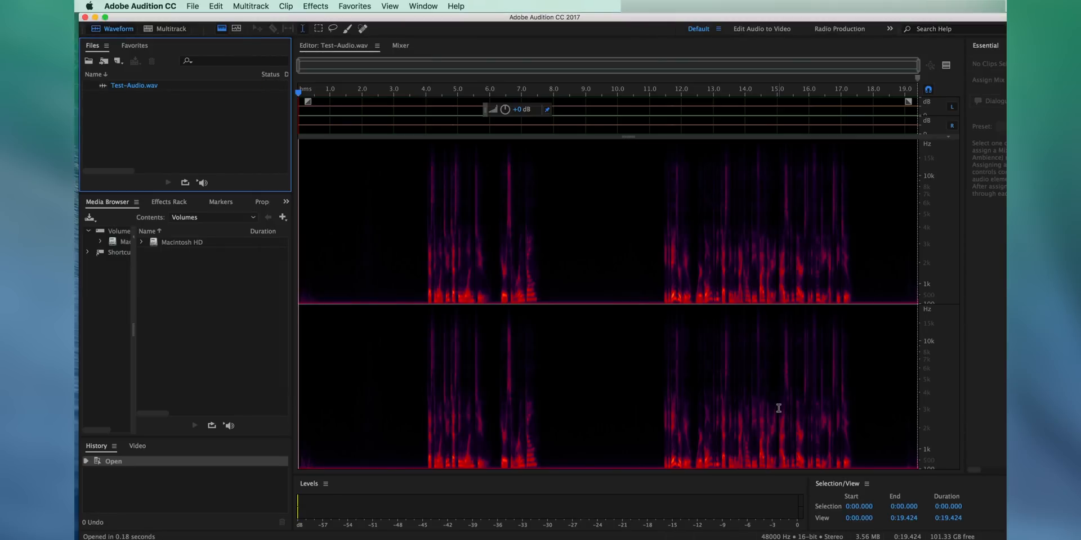
{"action": "mouse_move", "coordinate": [595, 357]}
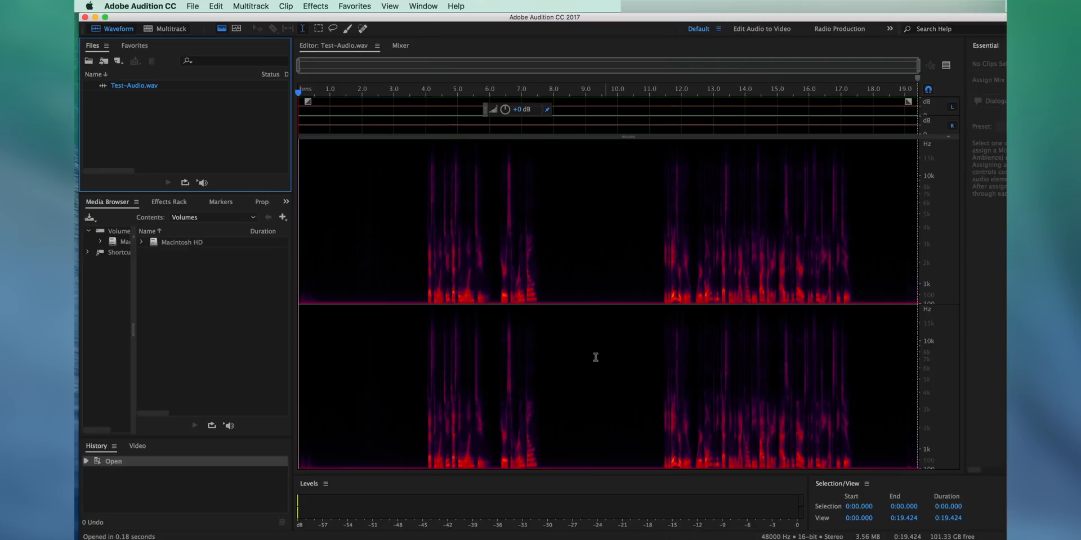
{"action": "mouse_move", "coordinate": [572, 314]}
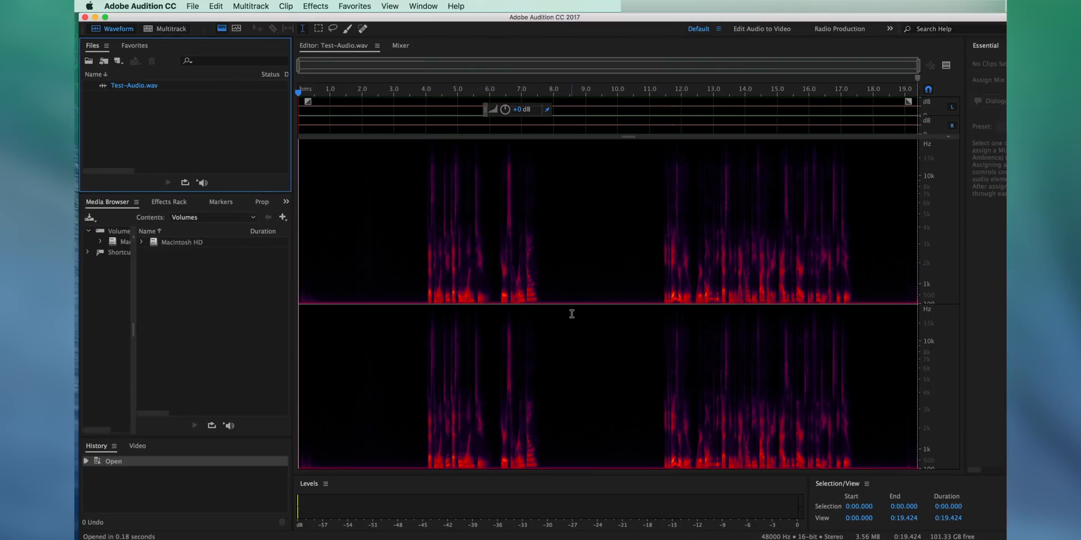
{"action": "mouse_move", "coordinate": [510, 298]}
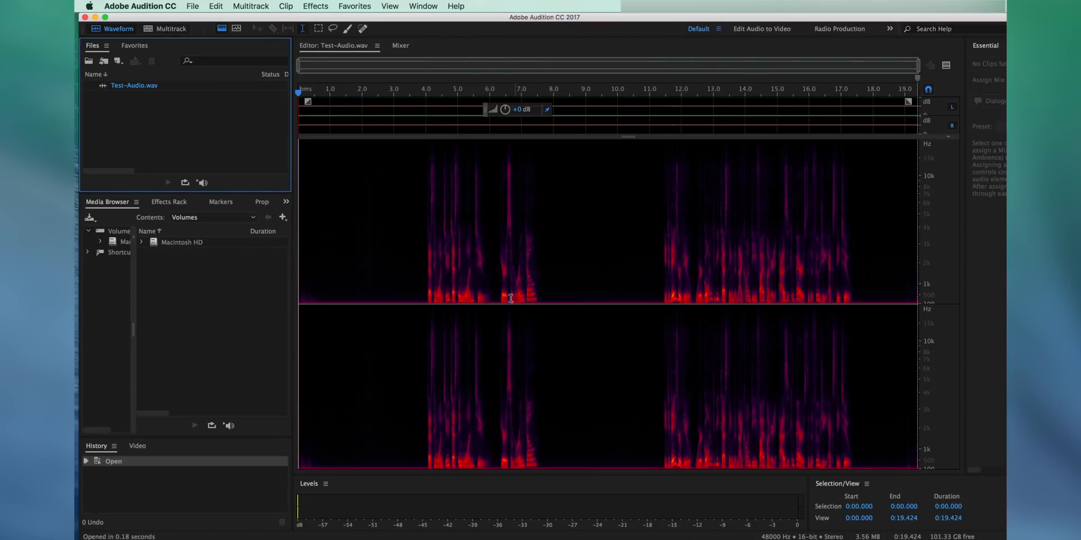
{"action": "left_click_drag", "start_coordinate": [543, 304], "coordinate": [660, 303]}
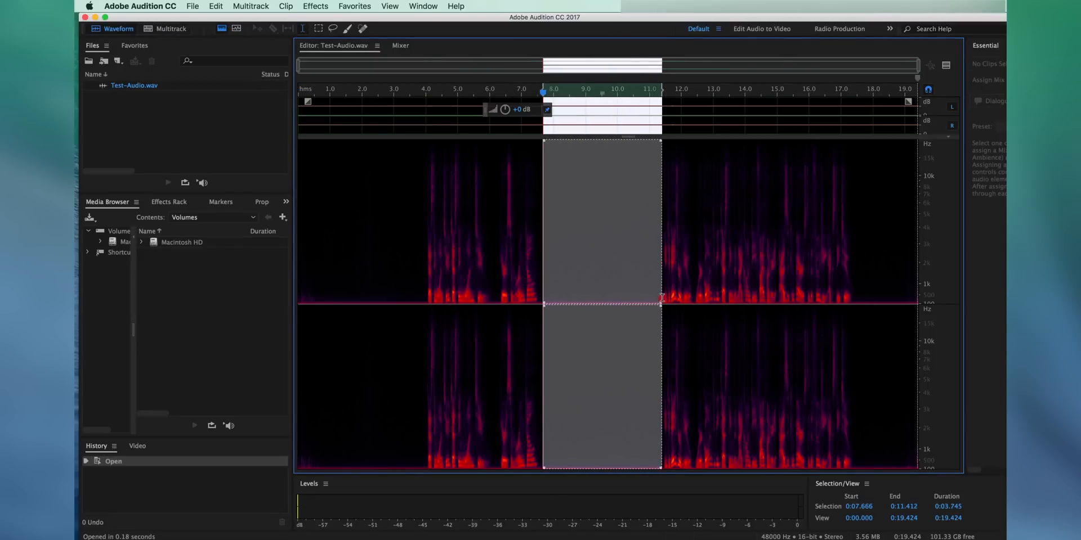
{"action": "mouse_move", "coordinate": [662, 297]}
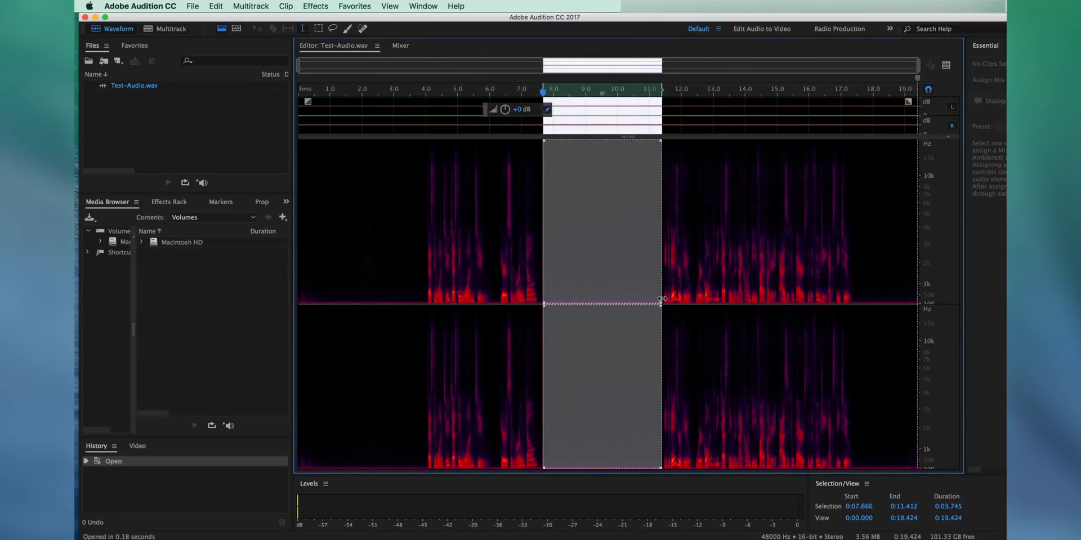
{"action": "left_click", "coordinate": [405, 290]}
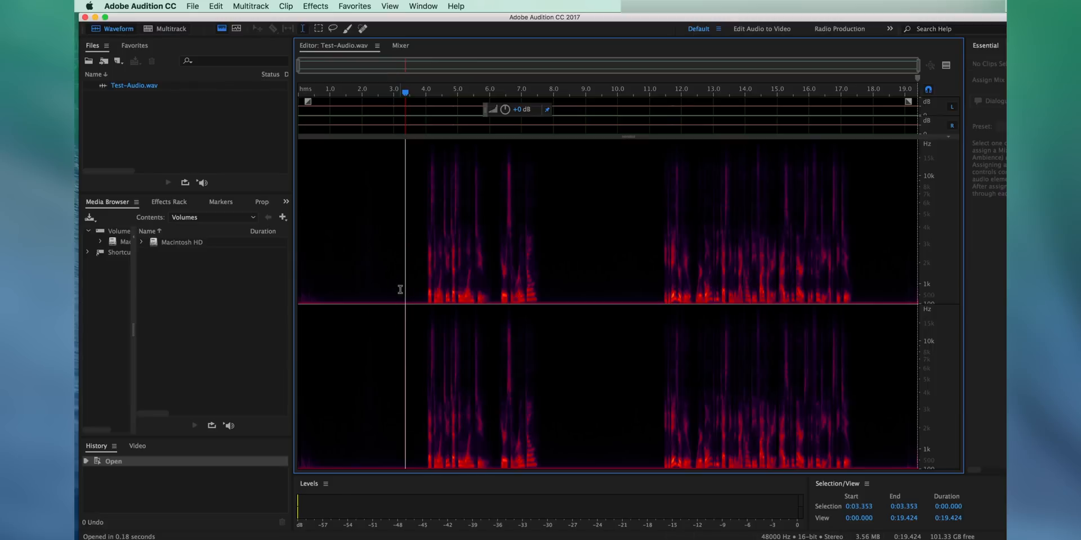
{"action": "mouse_move", "coordinate": [416, 277]}
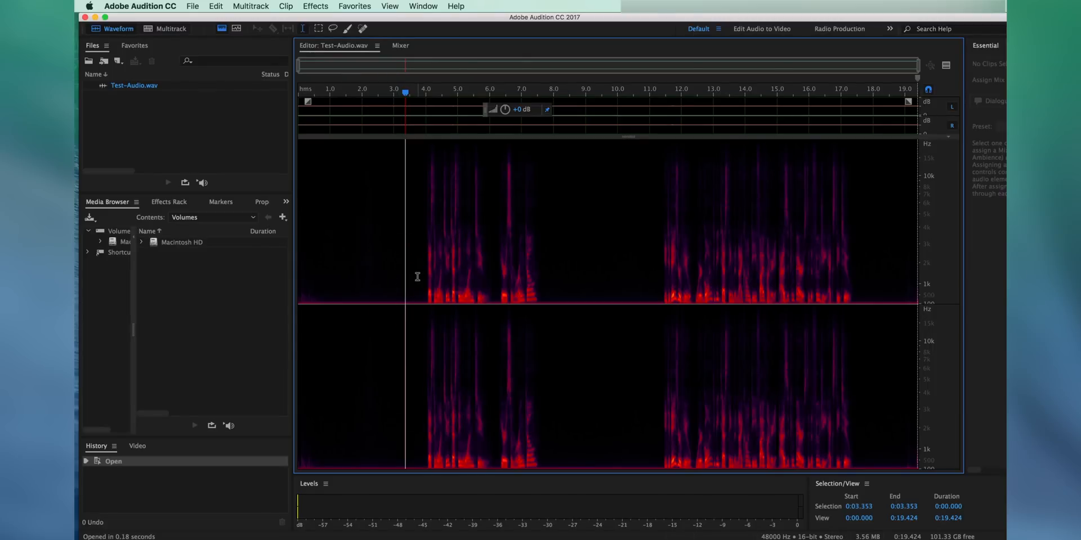
{"action": "mouse_move", "coordinate": [445, 292]}
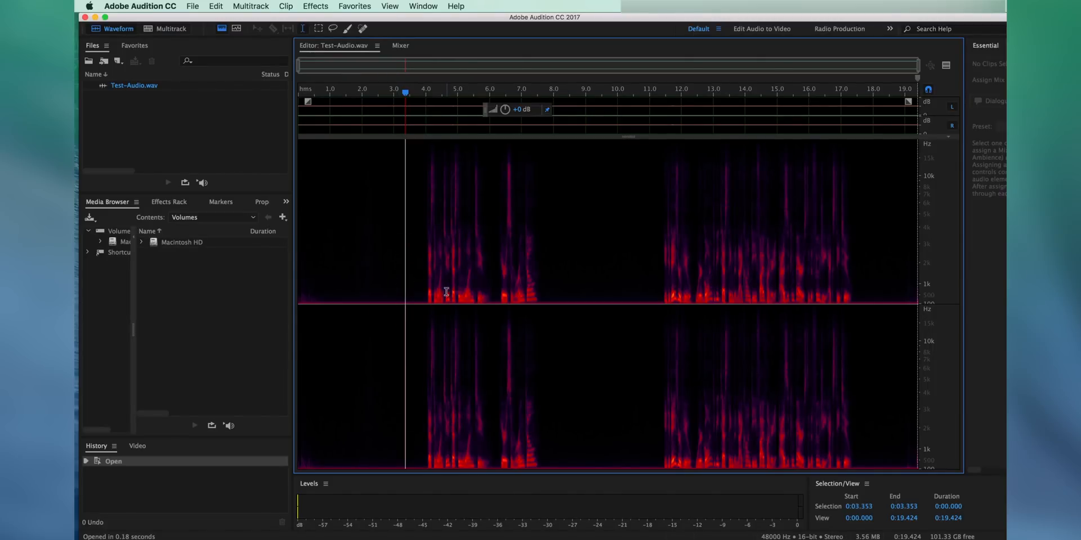
{"action": "mouse_move", "coordinate": [520, 137]}
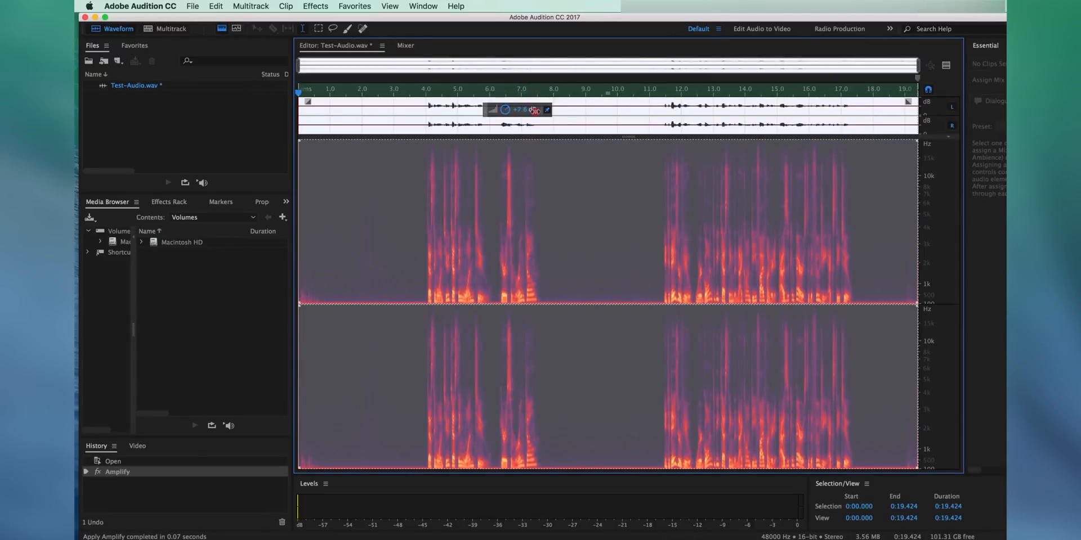
Amplify the recording again and toggle the spectral frequency display off and back on.
{"action": "left_click_drag", "start_coordinate": [507, 109], "coordinate": [557, 115]}
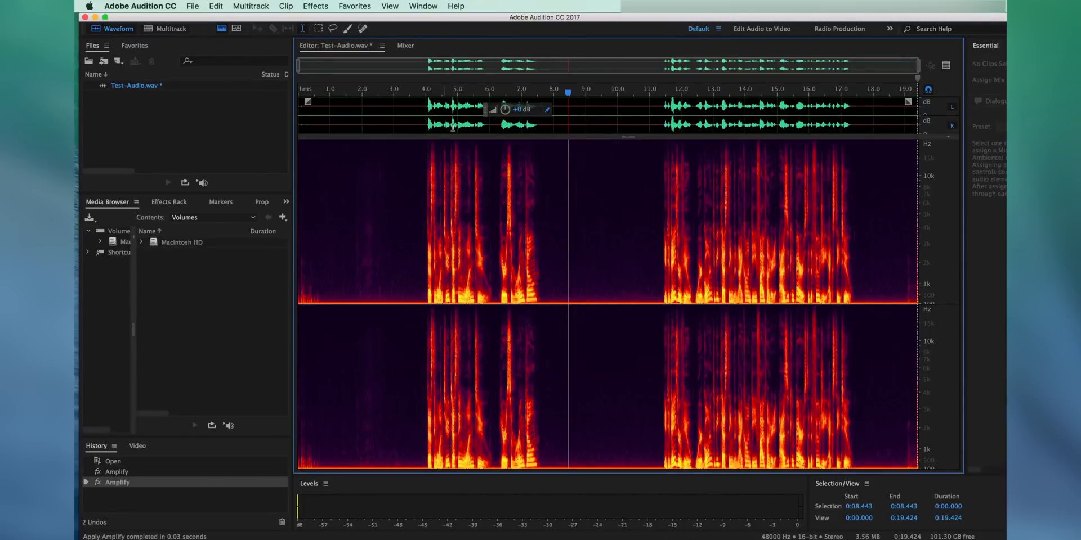
{"action": "mouse_move", "coordinate": [466, 173]}
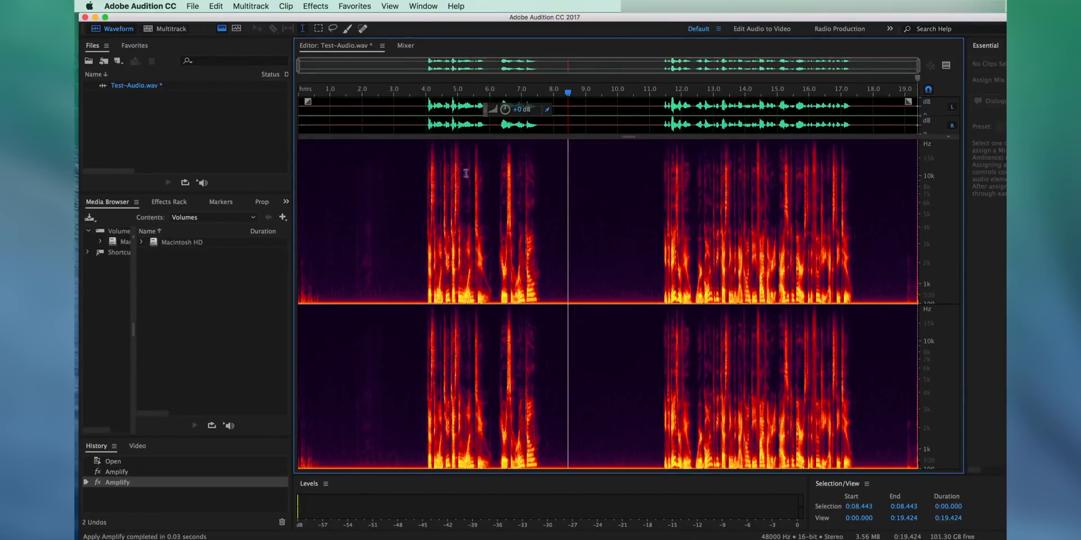
{"action": "mouse_move", "coordinate": [478, 186]}
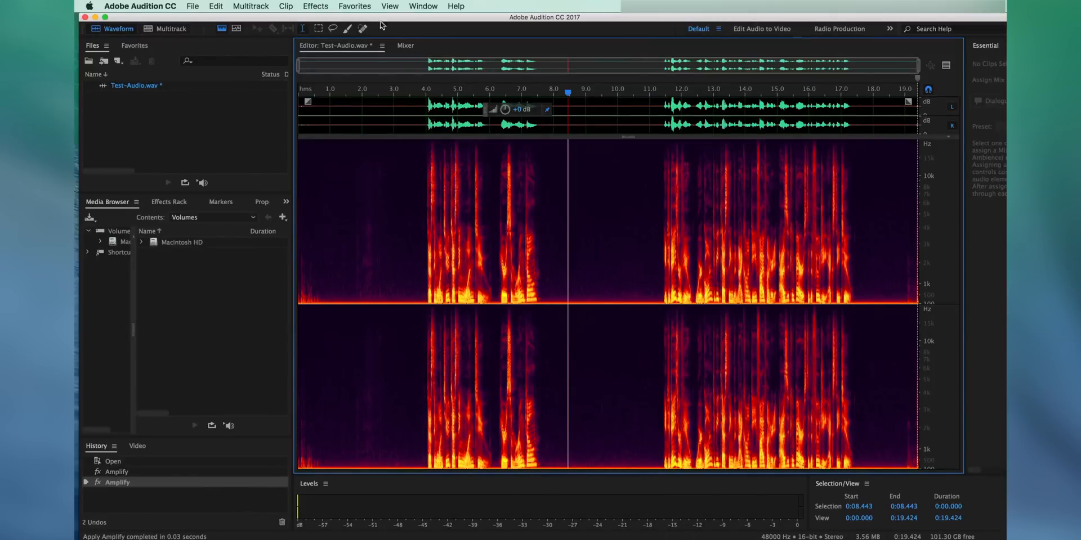
{"action": "left_click", "coordinate": [390, 6]}
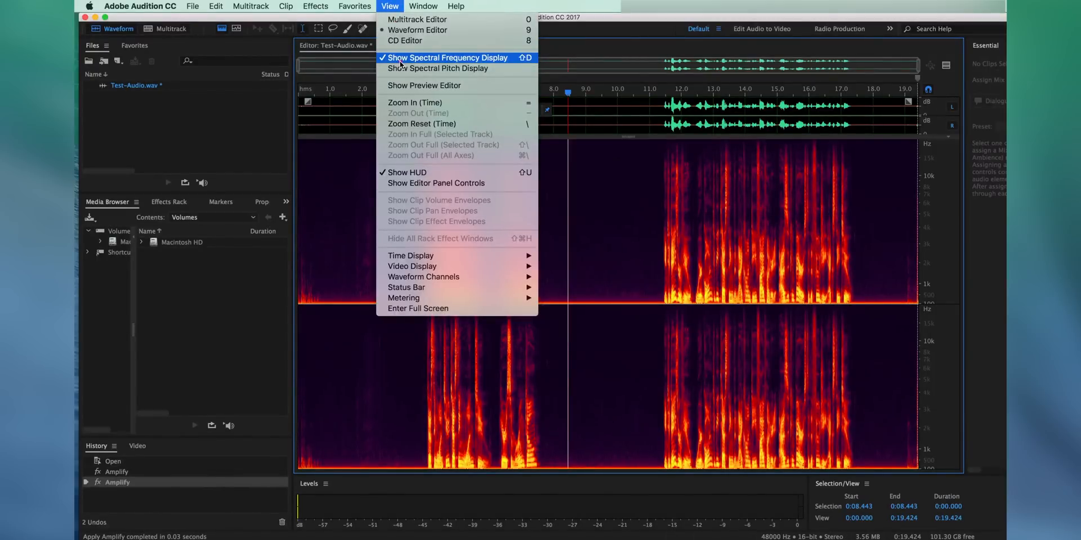
{"action": "left_click", "coordinate": [447, 58]}
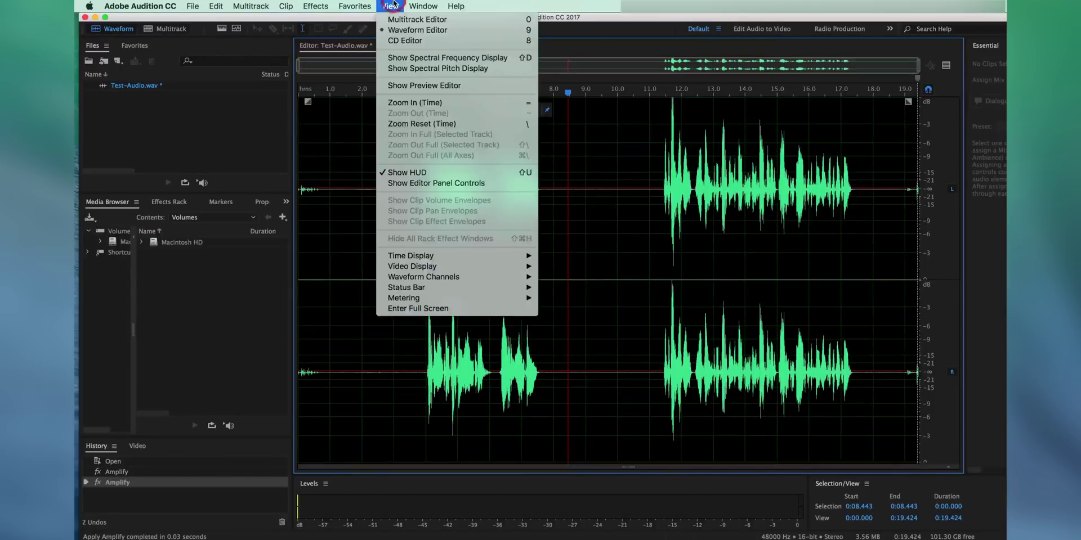
{"action": "mouse_move", "coordinate": [446, 57]}
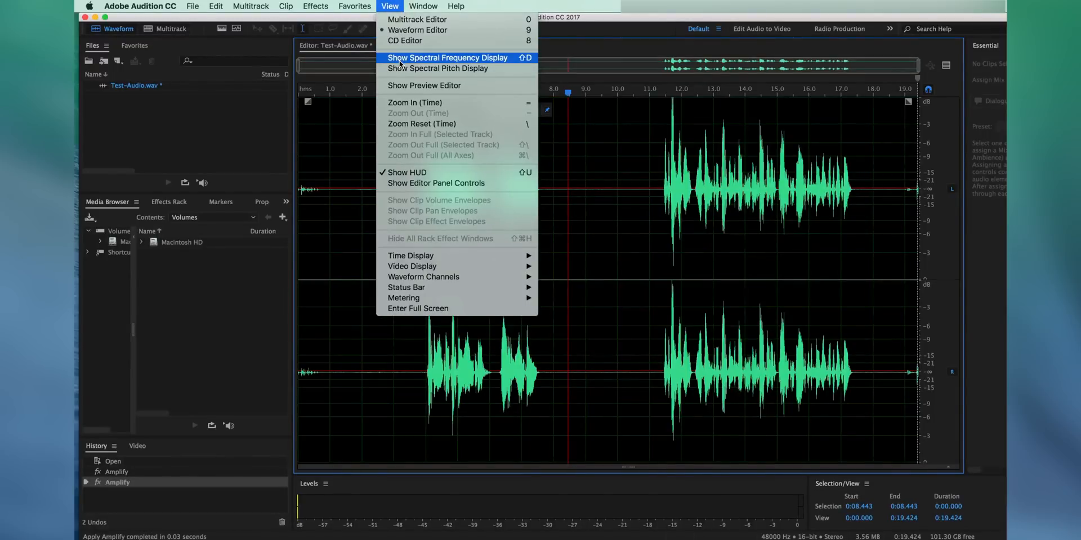
{"action": "left_click", "coordinate": [437, 58]}
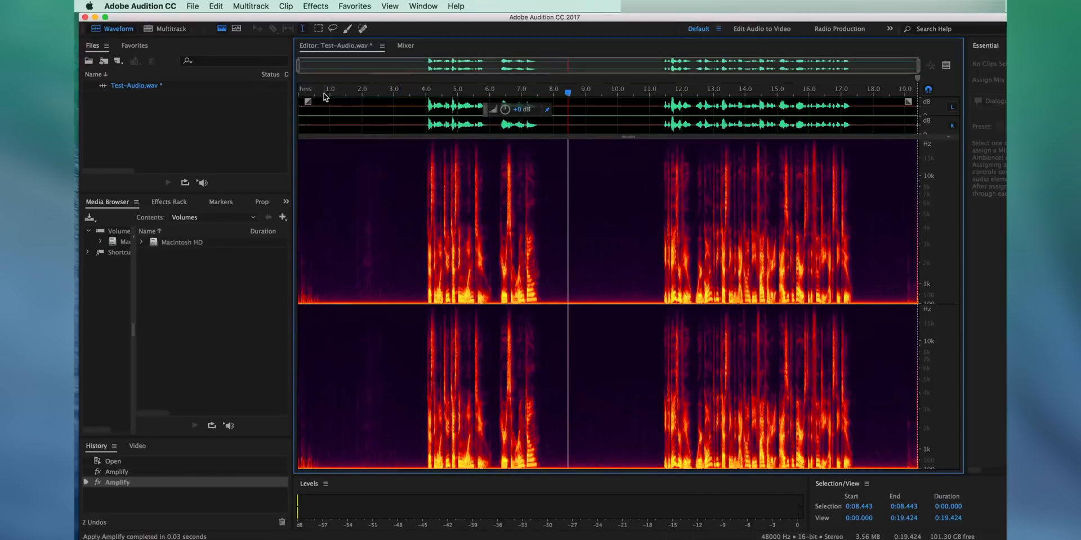
{"action": "mouse_move", "coordinate": [383, 152]}
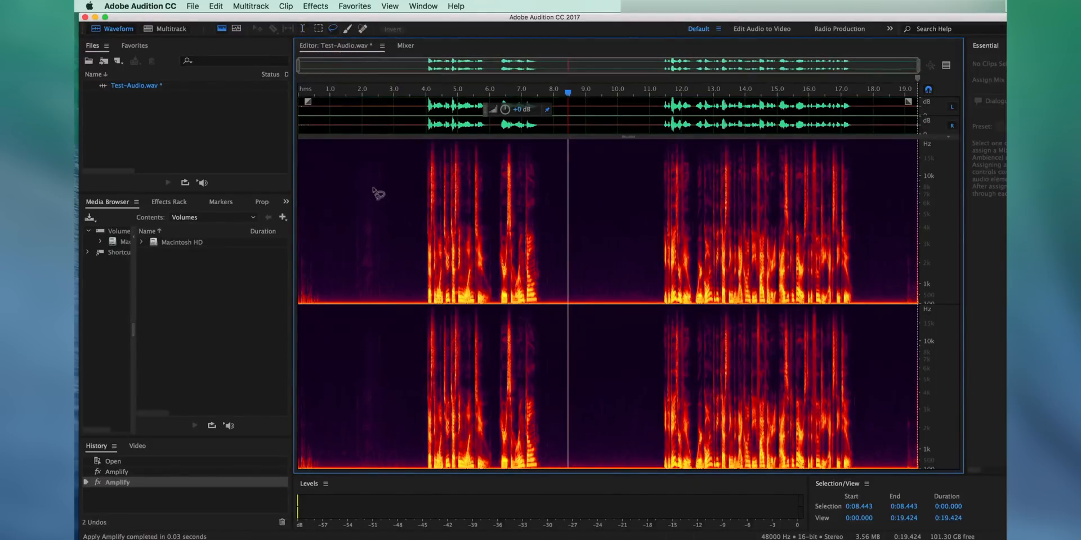
{"action": "left_click_drag", "start_coordinate": [372, 159], "coordinate": [387, 372]}
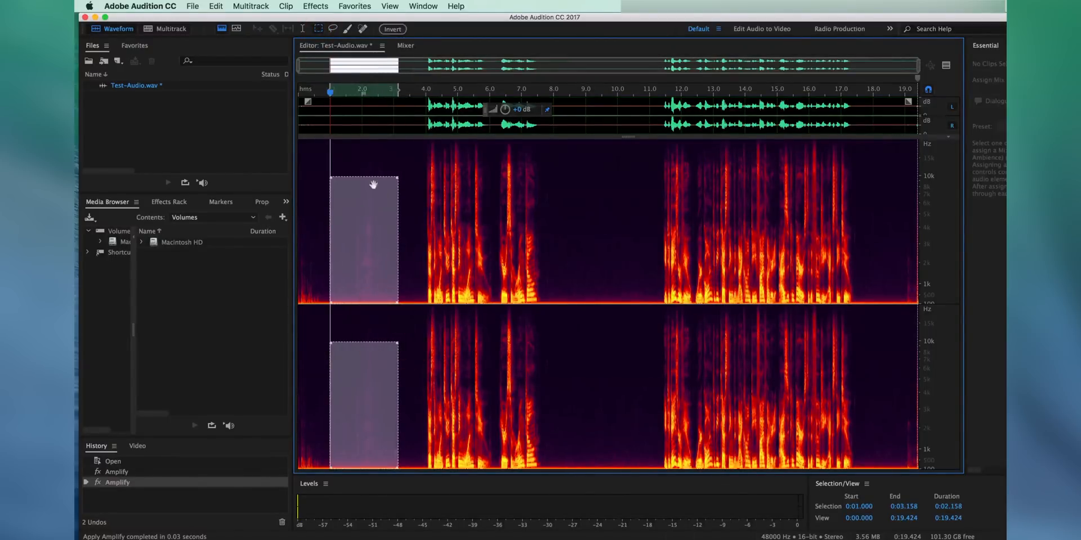
{"action": "left_click", "coordinate": [362, 90]}
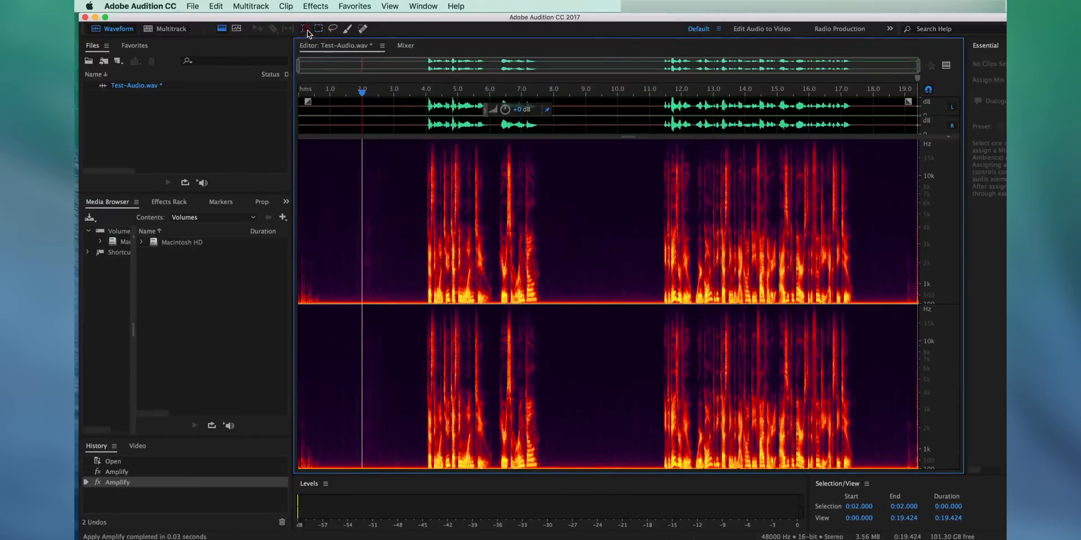
{"action": "left_click", "coordinate": [337, 298]}
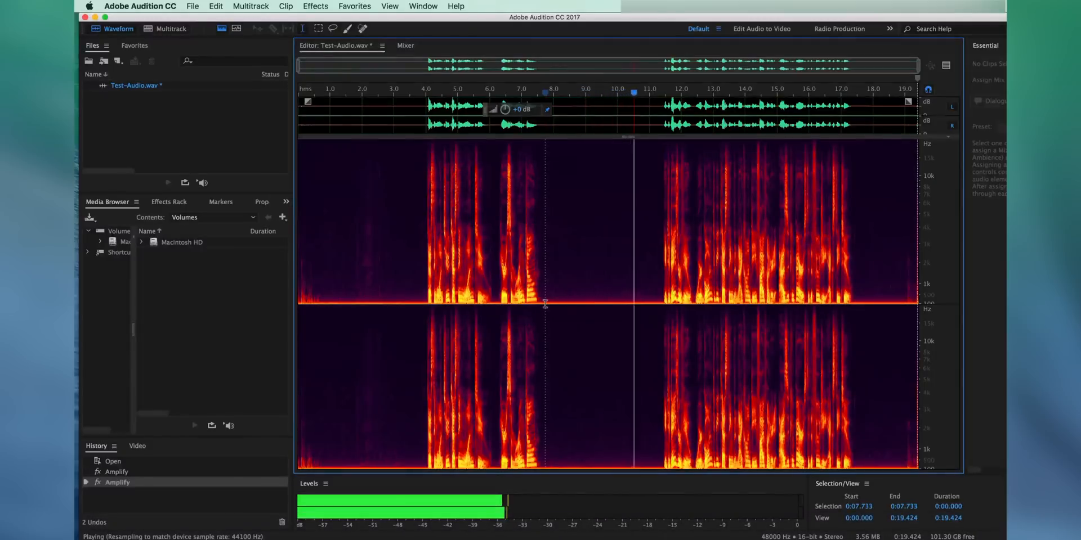
Select the silent gap between the two phrases, from about 7.7 to 11.4 seconds.
{"action": "right_click", "coordinate": [545, 307]}
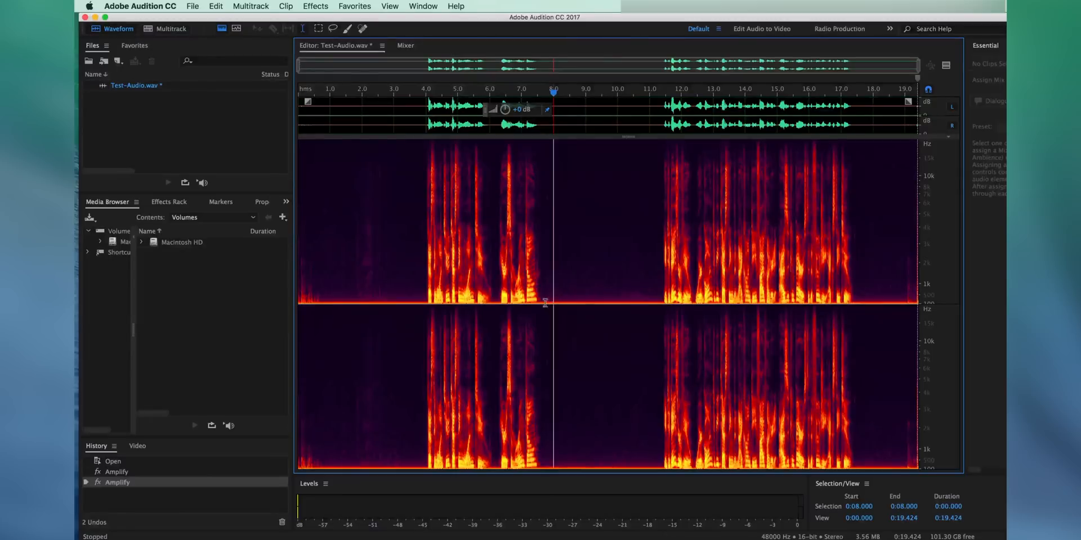
{"action": "left_click_drag", "start_coordinate": [546, 303], "coordinate": [605, 303]}
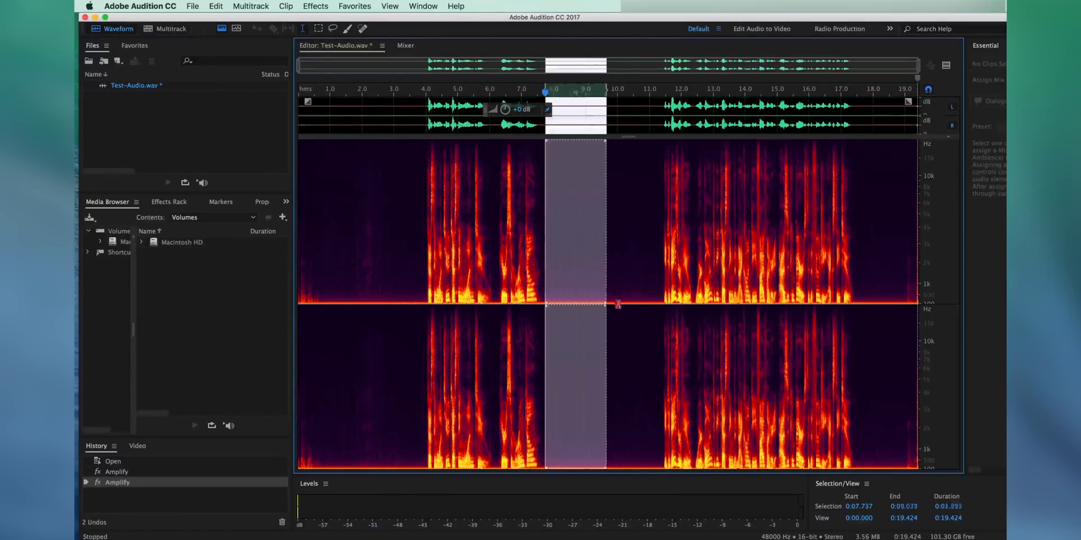
{"action": "left_click_drag", "start_coordinate": [605, 304], "coordinate": [658, 303]}
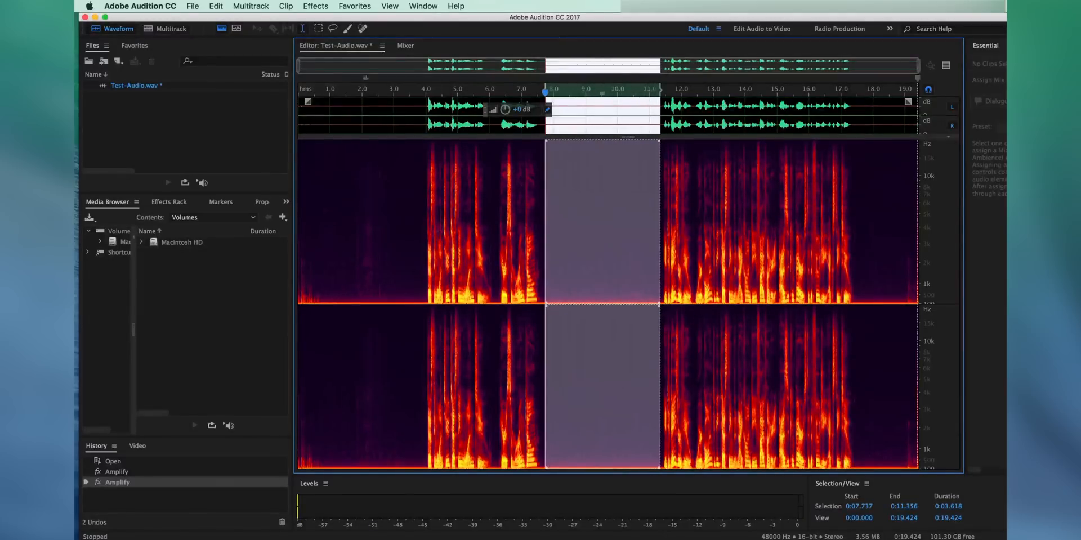
{"action": "mouse_move", "coordinate": [302, 28]}
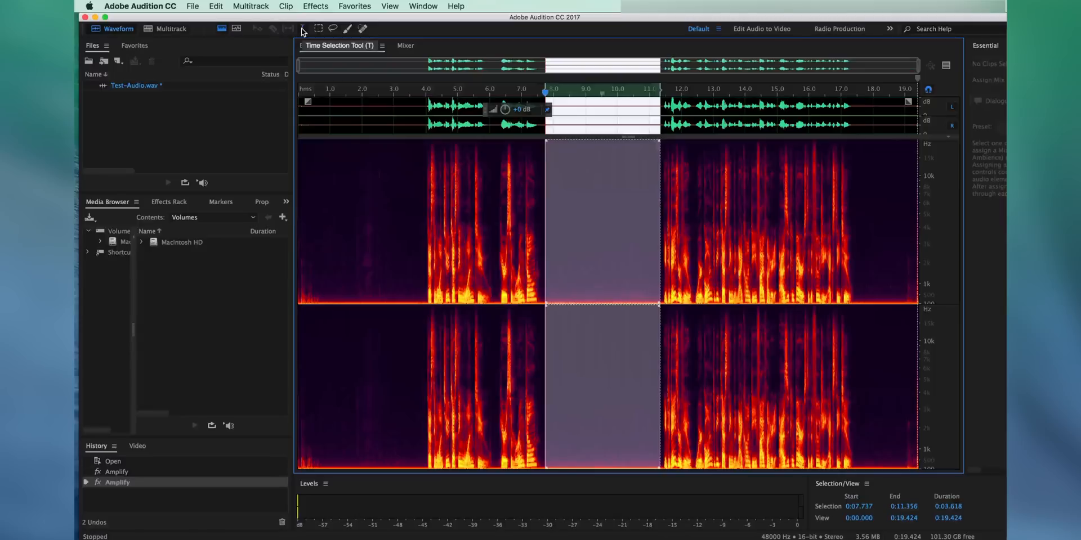
Capture a noise print from the gap and open the Noise Reduction (process) effect.
{"action": "left_click", "coordinate": [301, 29]}
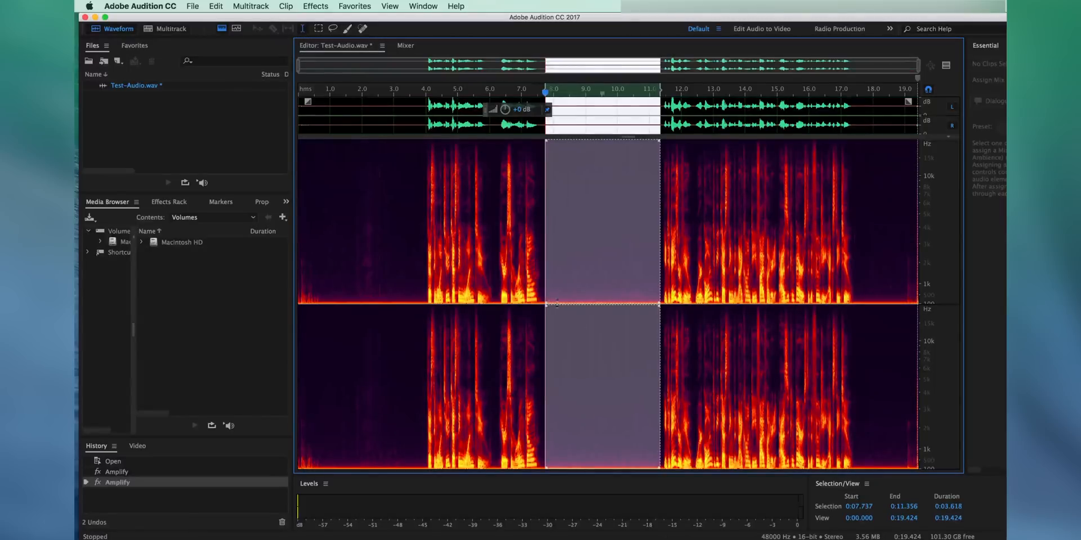
{"action": "mouse_move", "coordinate": [586, 291]}
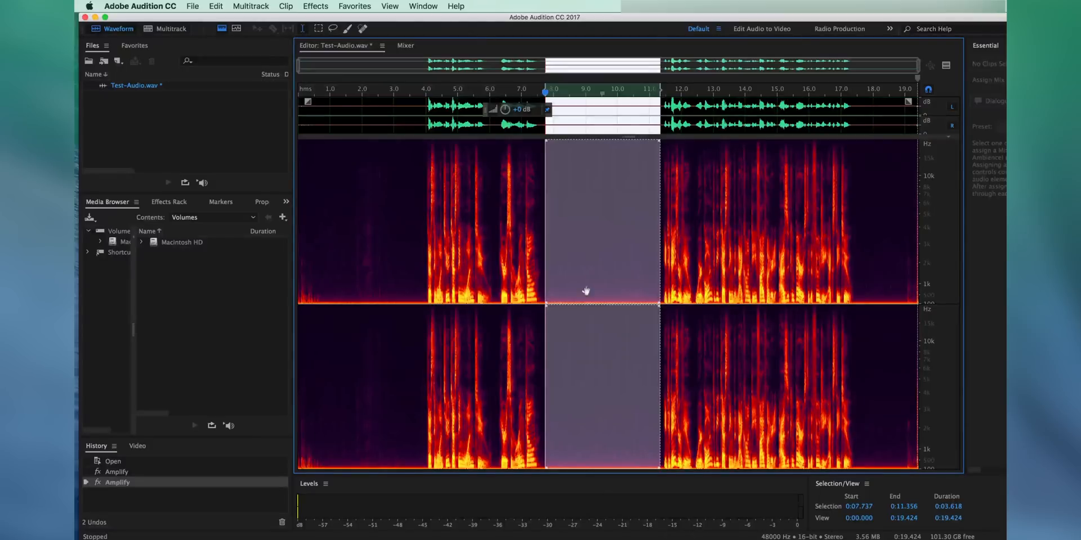
{"action": "mouse_move", "coordinate": [629, 318]}
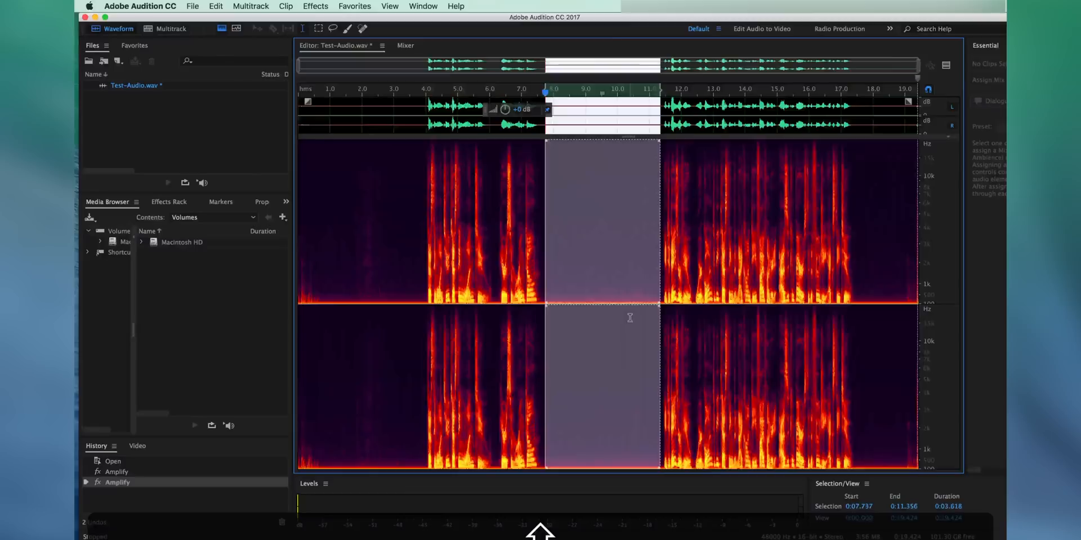
{"action": "left_click", "coordinate": [315, 5]}
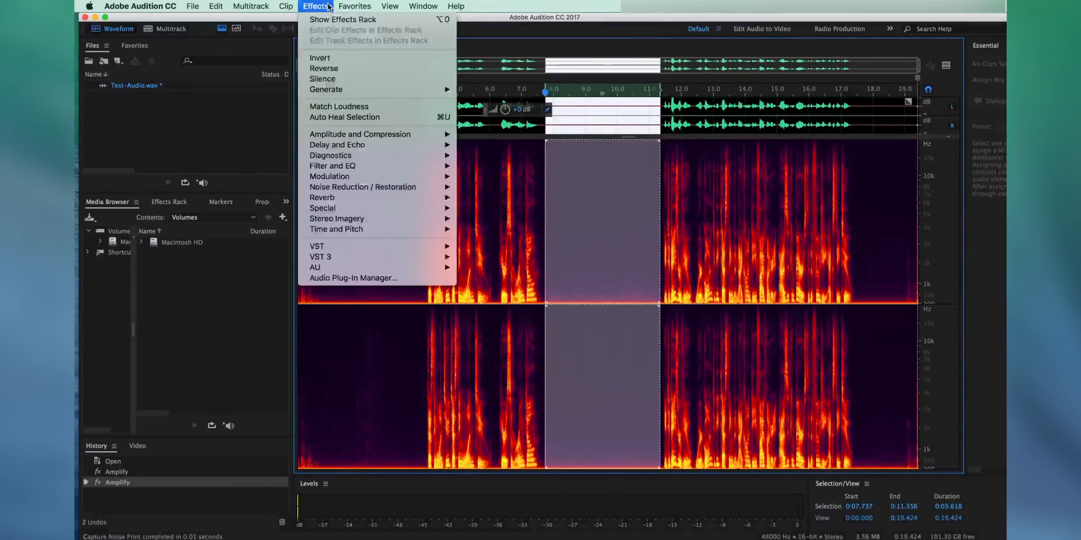
{"action": "mouse_move", "coordinate": [359, 134]}
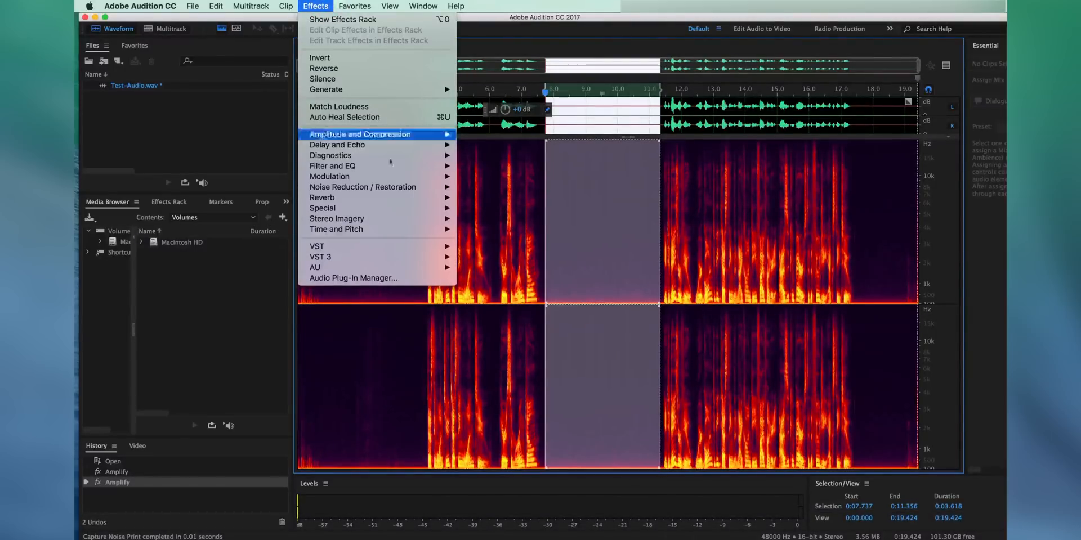
{"action": "mouse_move", "coordinate": [363, 187]}
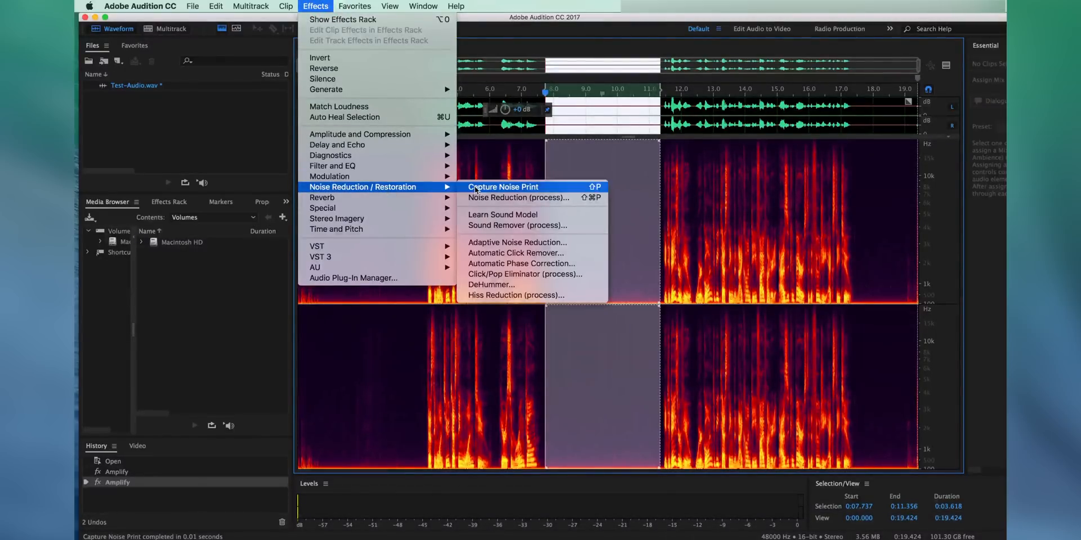
{"action": "mouse_move", "coordinate": [623, 181]}
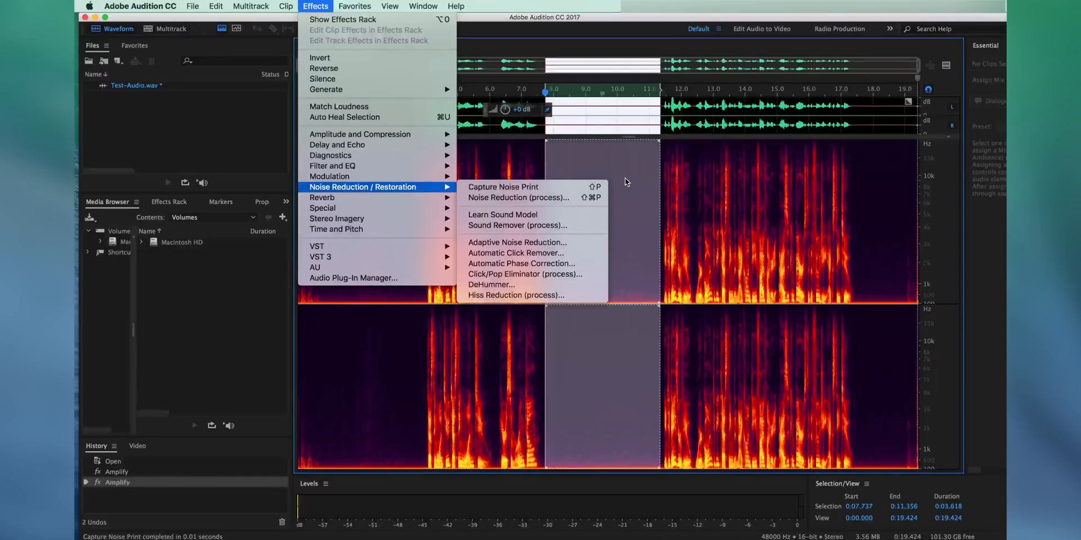
{"action": "mouse_move", "coordinate": [504, 187]}
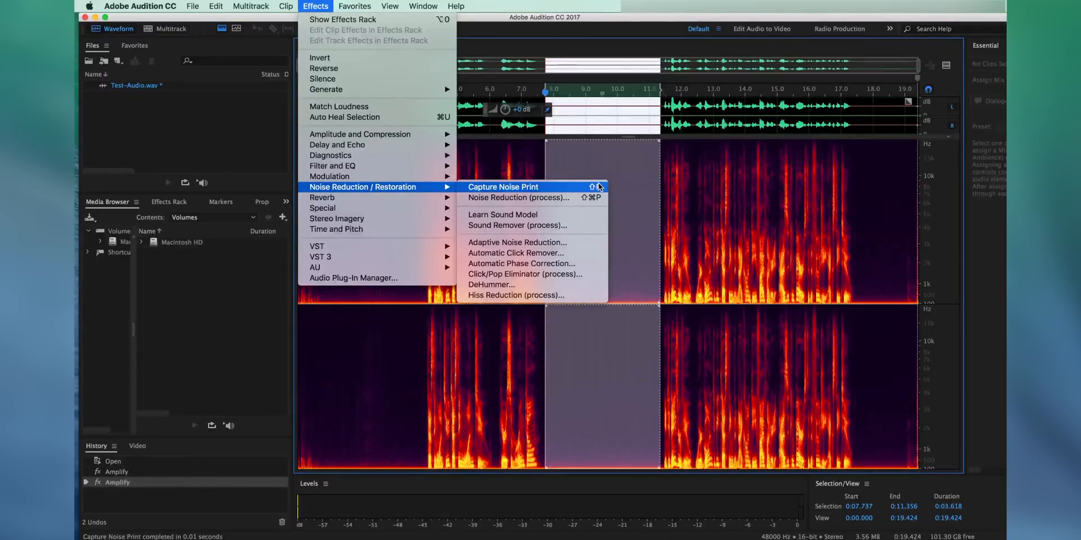
{"action": "mouse_move", "coordinate": [518, 198]}
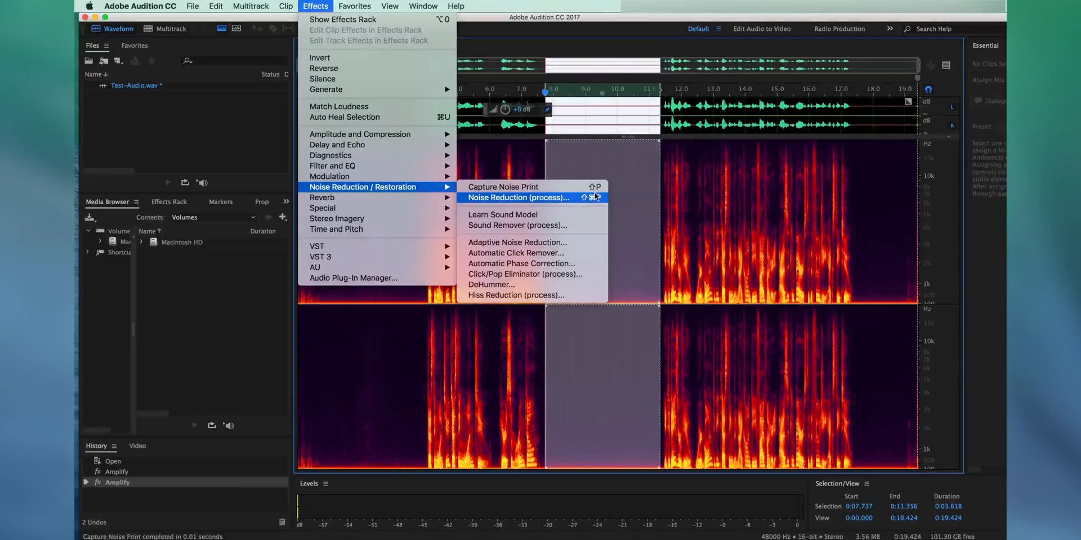
{"action": "mouse_move", "coordinate": [602, 204]}
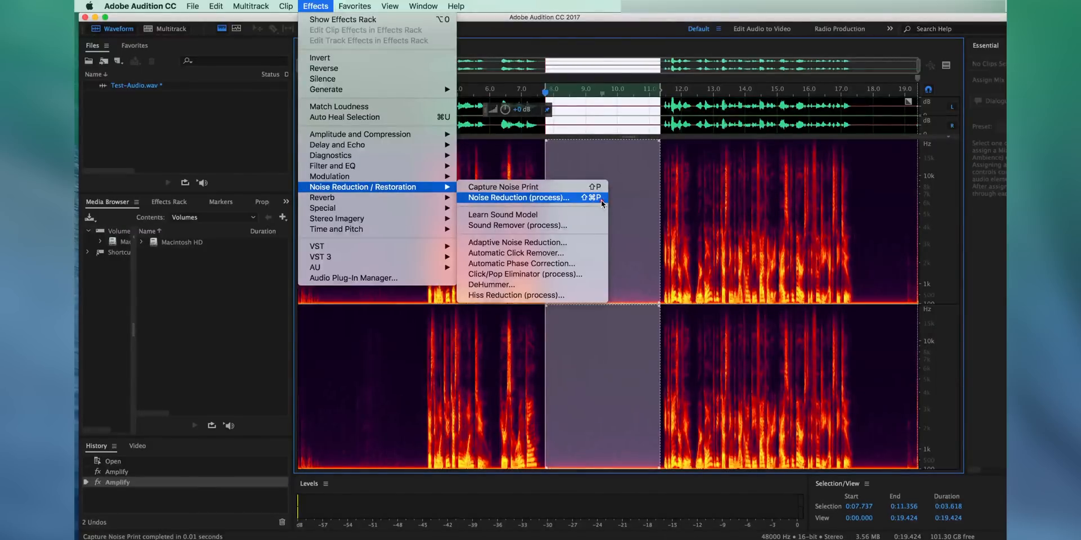
{"action": "left_click", "coordinate": [518, 198]}
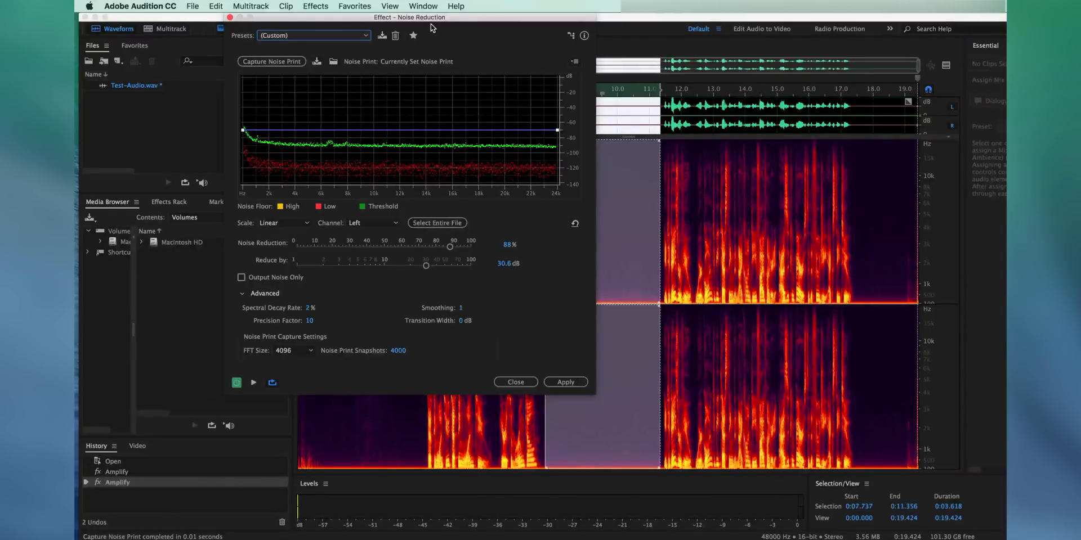
{"action": "mouse_move", "coordinate": [396, 191]}
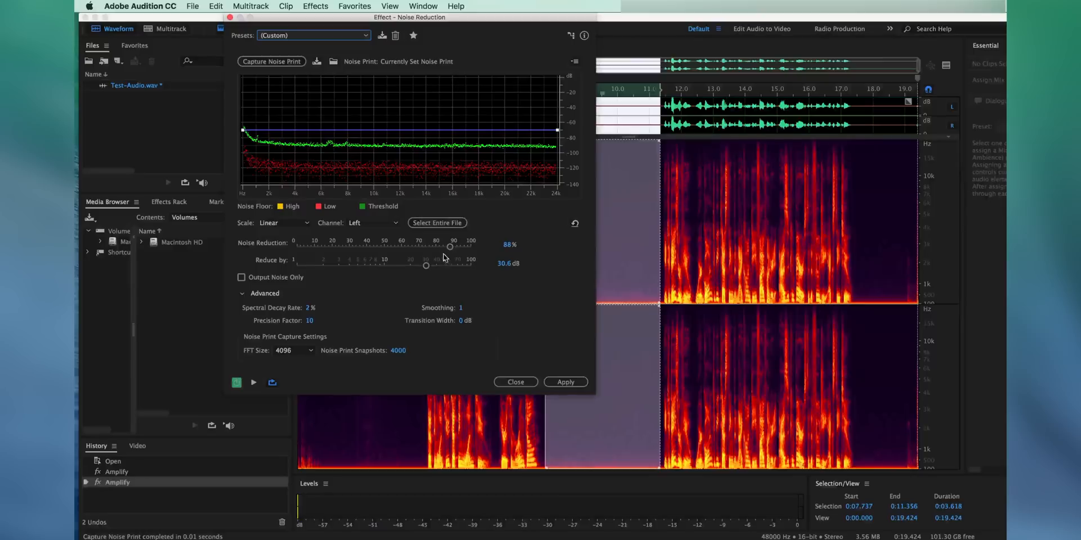
{"action": "mouse_move", "coordinate": [278, 255]}
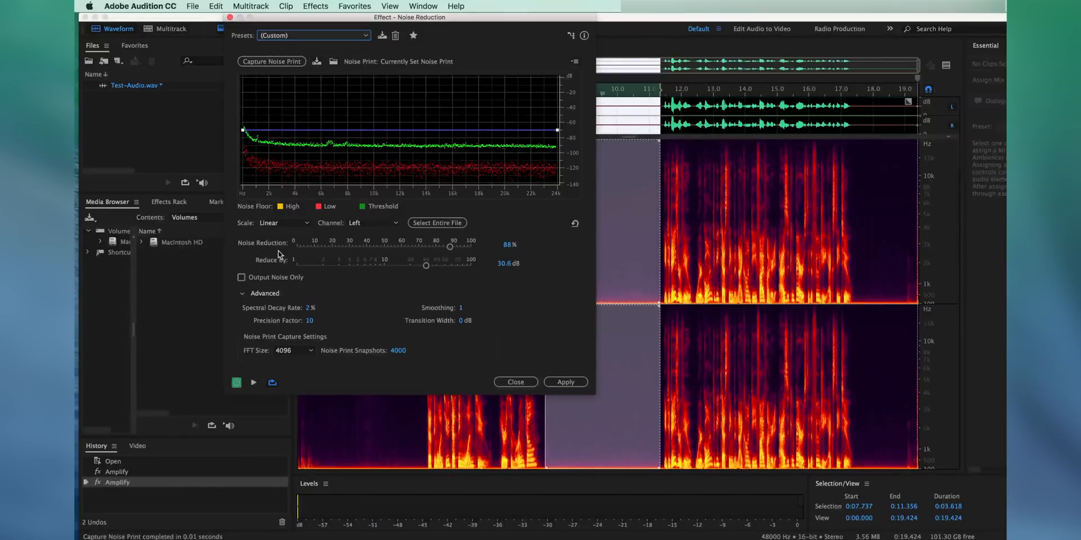
{"action": "mouse_move", "coordinate": [292, 269]}
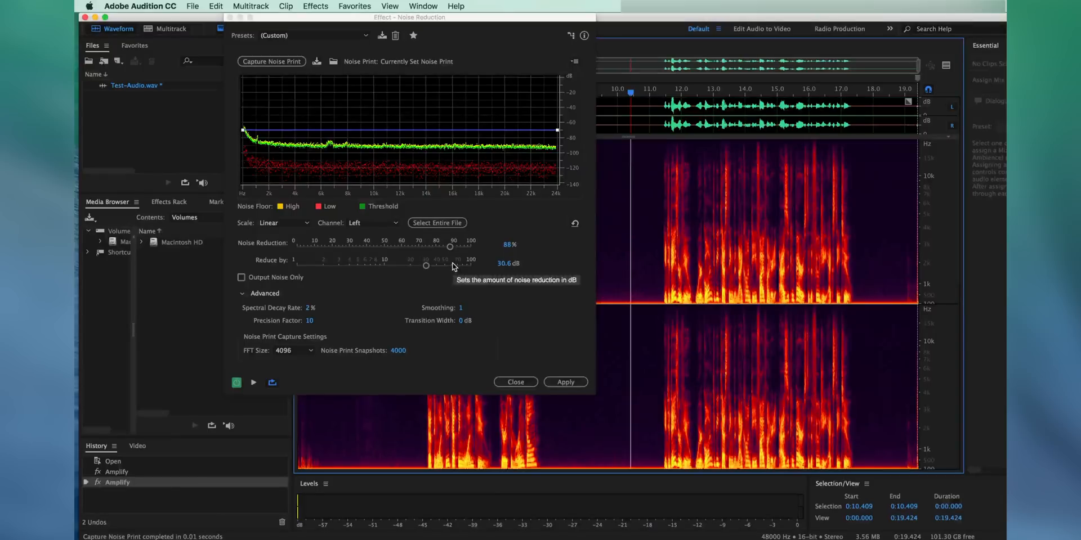
{"action": "mouse_move", "coordinate": [262, 390]}
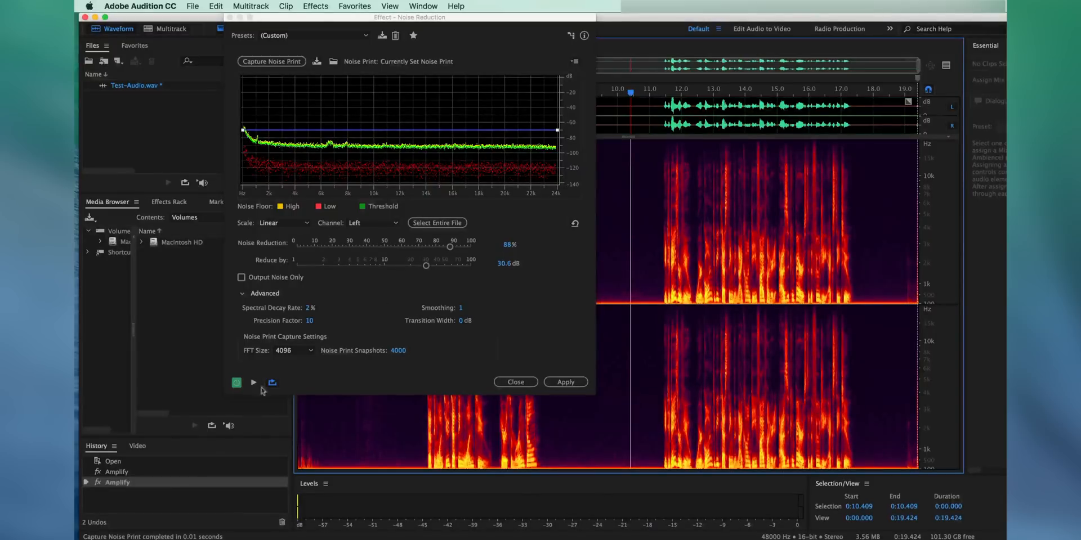
Preview noise reduction at 88% and 30.6 dB using the captured noise print.
{"action": "left_click", "coordinate": [252, 383]}
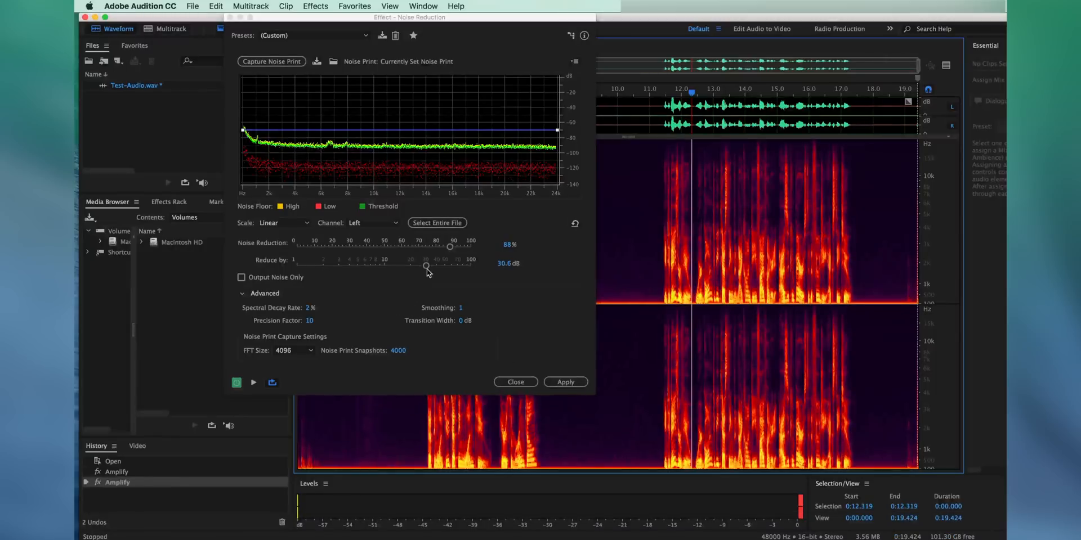
Adjust the Noise Reduction slider to 82% and Reduce By to 24.2 dB.
{"action": "left_click_drag", "start_coordinate": [426, 267], "coordinate": [378, 267]}
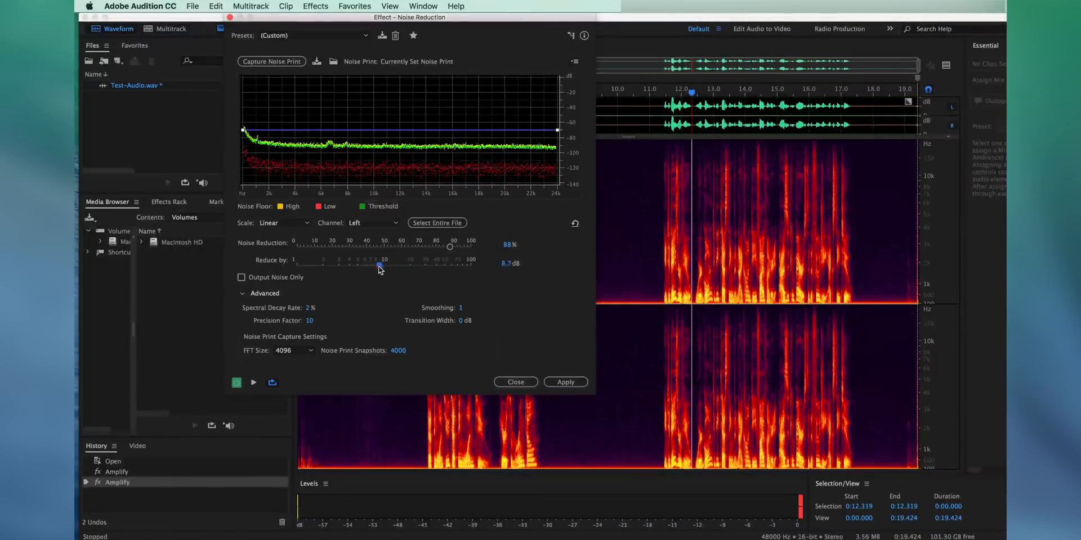
{"action": "left_click_drag", "start_coordinate": [378, 267], "coordinate": [406, 267]}
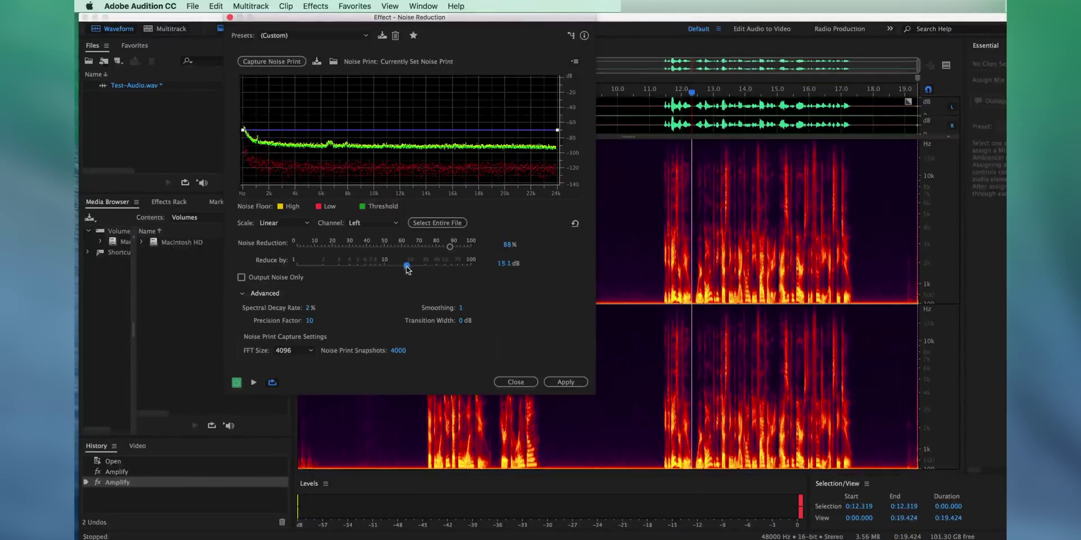
{"action": "left_click_drag", "start_coordinate": [449, 246], "coordinate": [448, 246]}
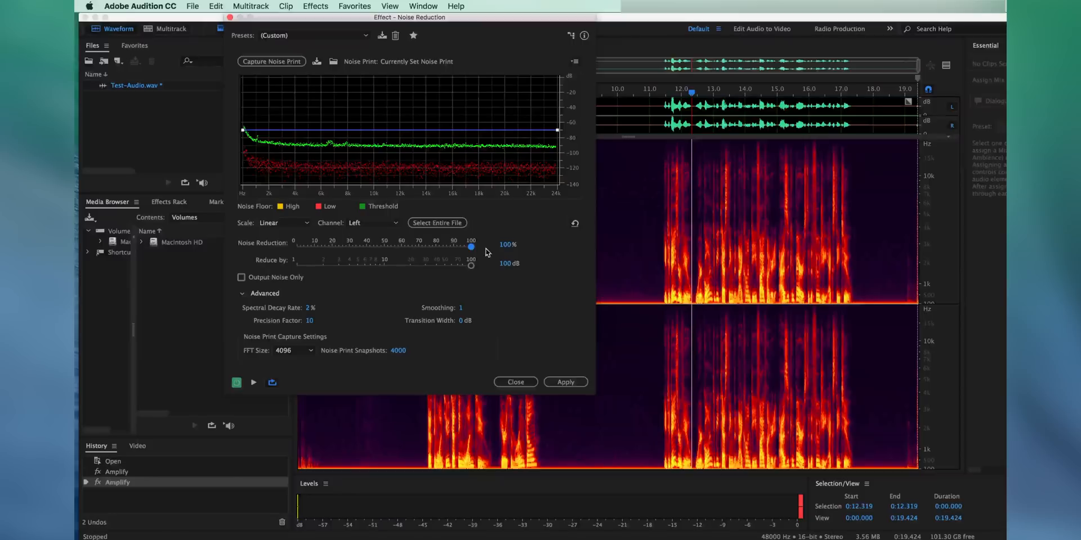
{"action": "left_click_drag", "start_coordinate": [471, 246], "coordinate": [437, 246]}
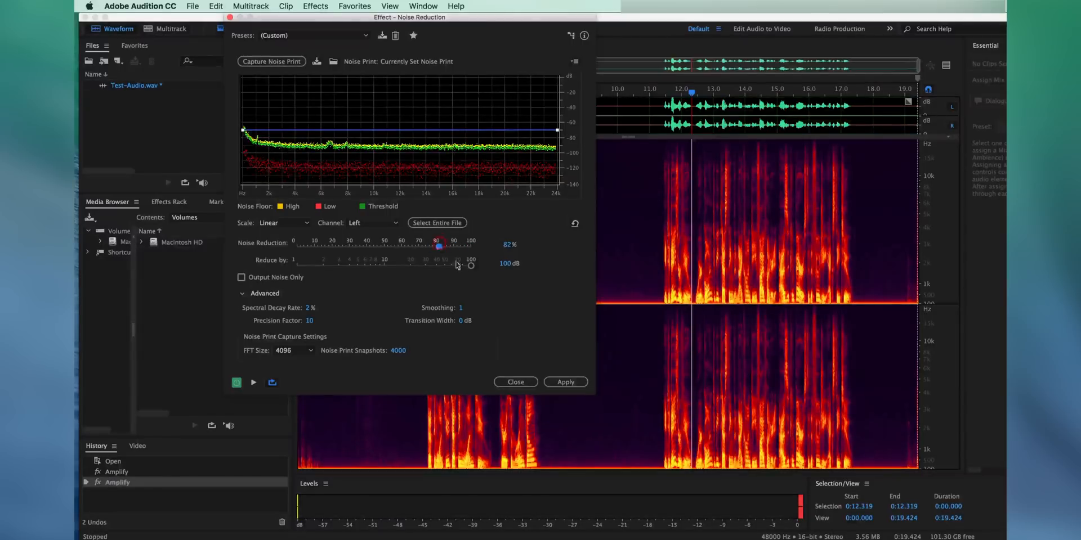
{"action": "left_click_drag", "start_coordinate": [469, 264], "coordinate": [405, 265]}
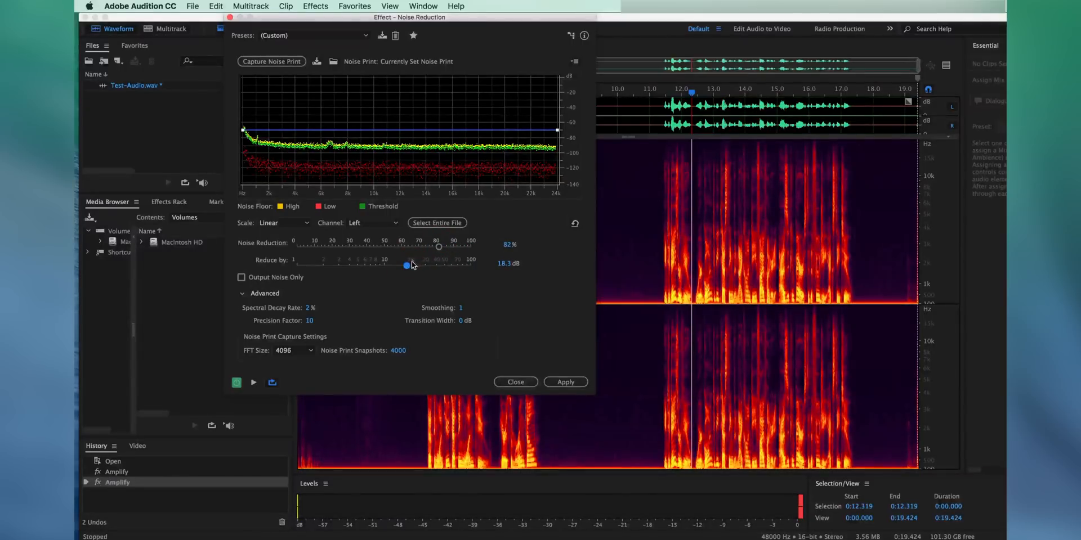
{"action": "left_click_drag", "start_coordinate": [405, 265], "coordinate": [417, 265]}
{"action": "type", "text": "100"}
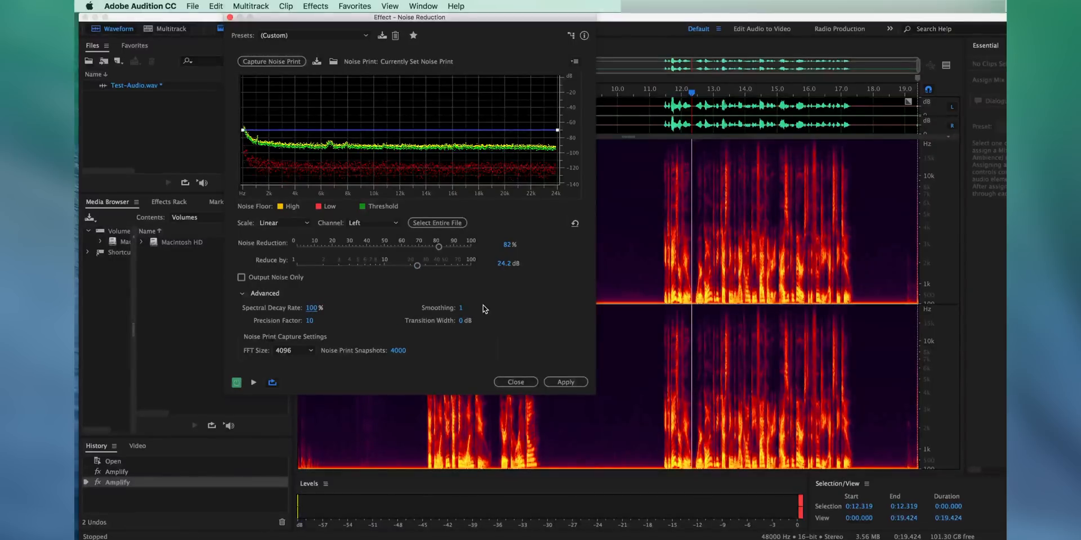
Enter 2 in the Advanced Spectral Decay Rate field.
{"action": "left_click", "coordinate": [253, 382]}
{"action": "type", "text": "0"}
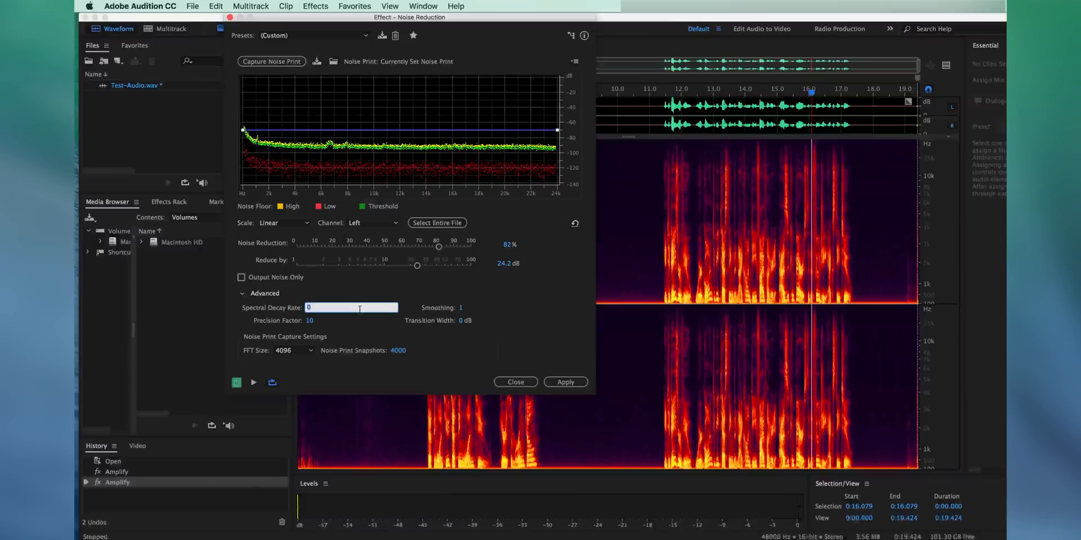
{"action": "type", "text": "2 %"}
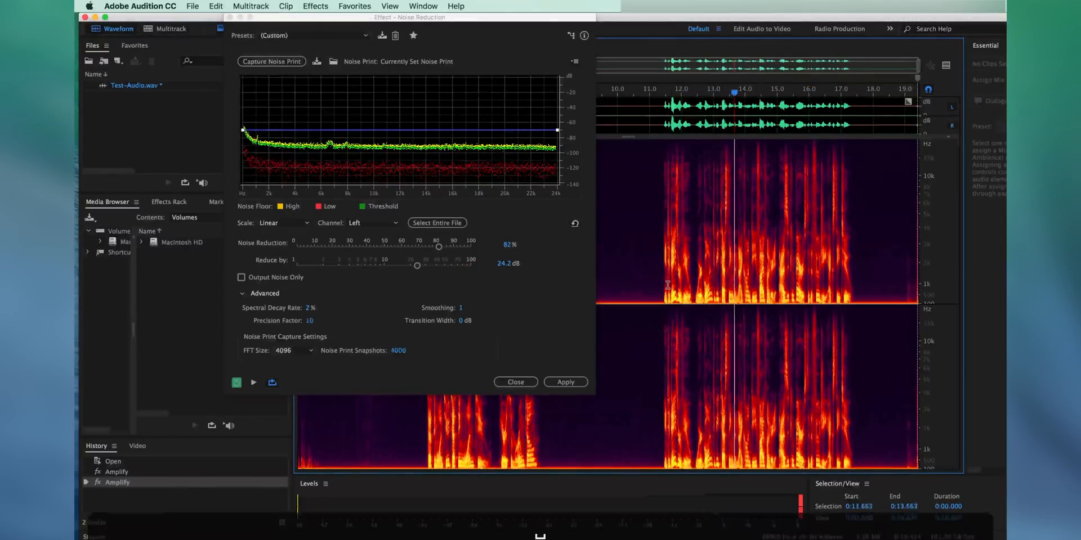
Raise Reduce By to 35.3 dB and Noise Reduction to 89%, preview, and apply.
{"action": "left_click_drag", "start_coordinate": [417, 266], "coordinate": [432, 266]}
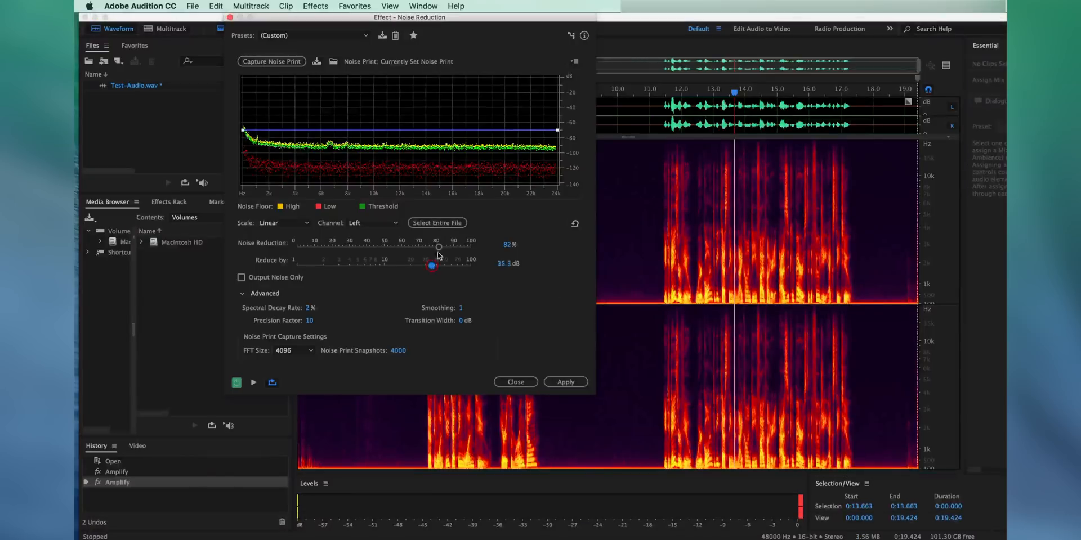
{"action": "left_click_drag", "start_coordinate": [439, 246], "coordinate": [446, 246]}
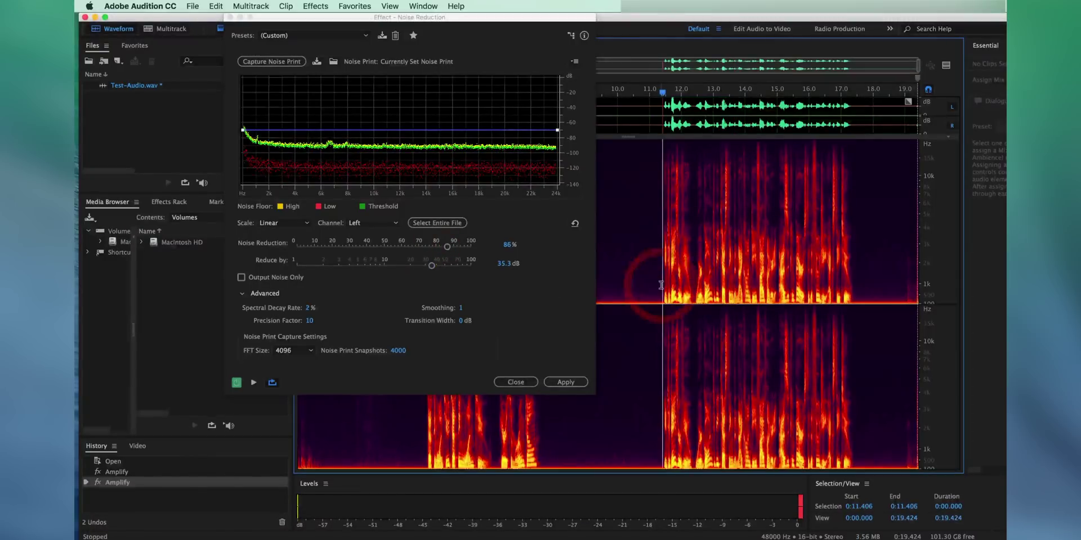
{"action": "left_click", "coordinate": [253, 383]}
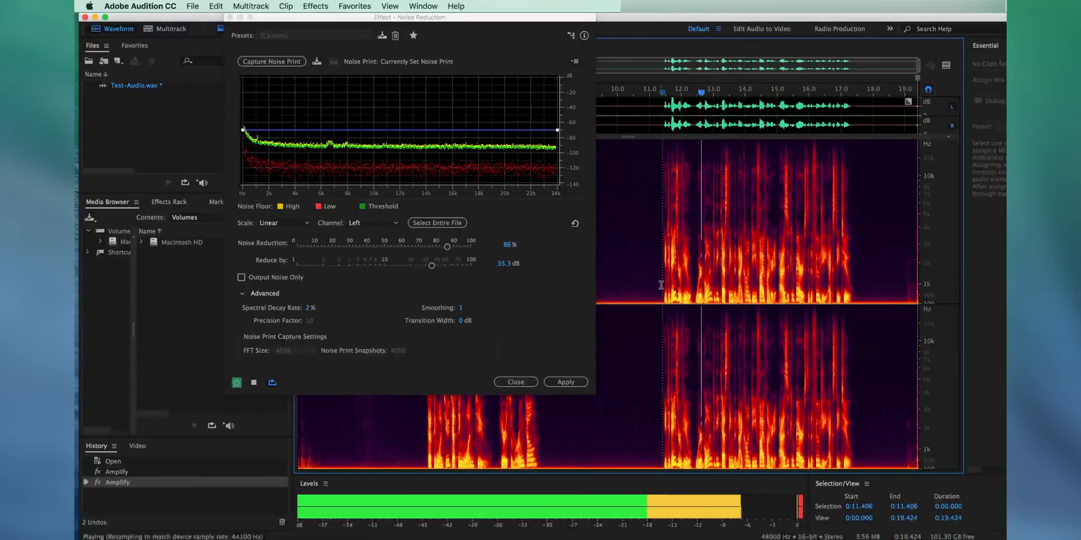
{"action": "left_click", "coordinate": [253, 382]}
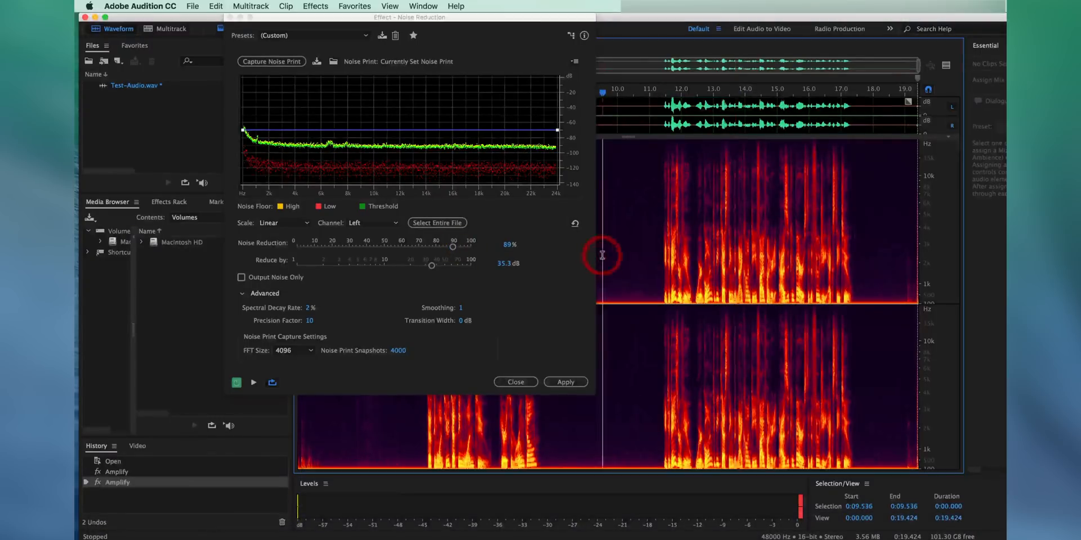
{"action": "left_click", "coordinate": [252, 383]}
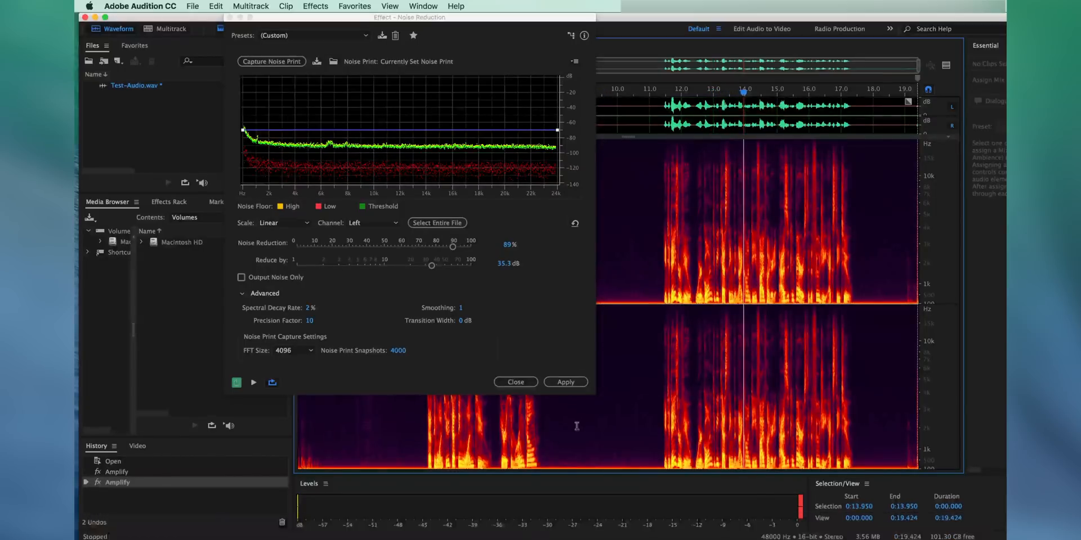
{"action": "left_click", "coordinate": [565, 382]}
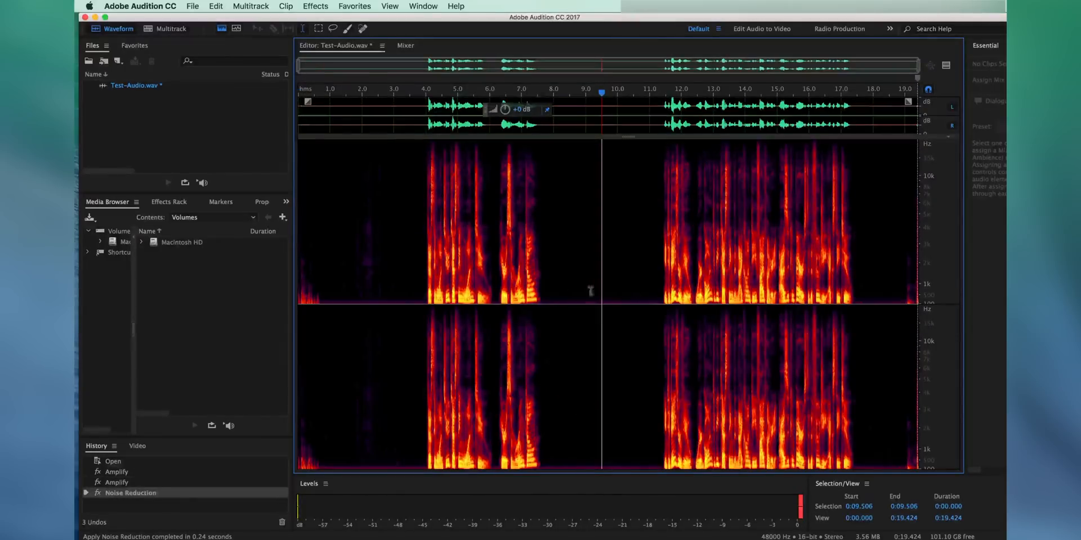
{"action": "mouse_move", "coordinate": [626, 308]}
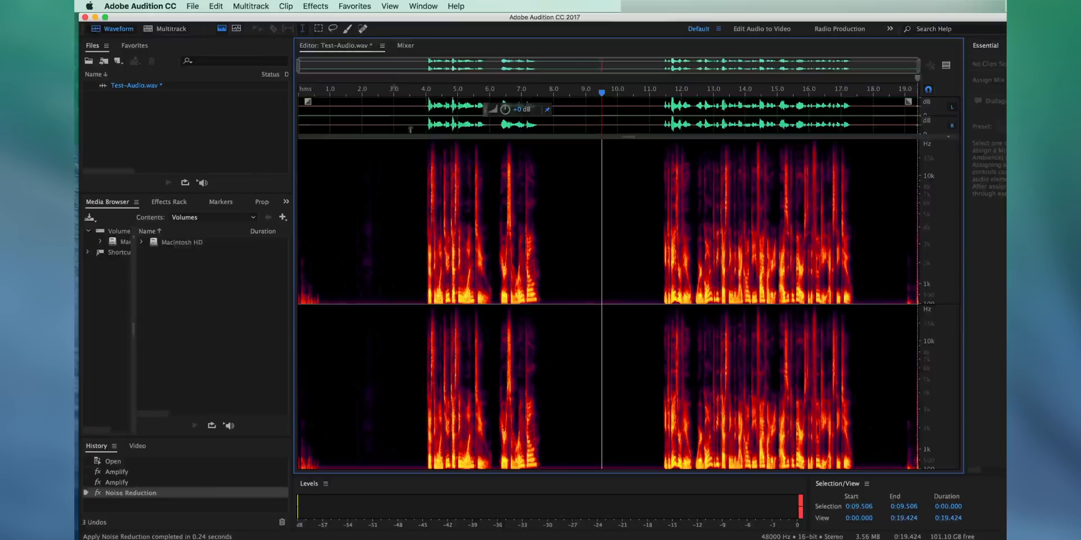
Open the Multiband Compressor and load the Classical Master preset.
{"action": "left_click", "coordinate": [354, 6]}
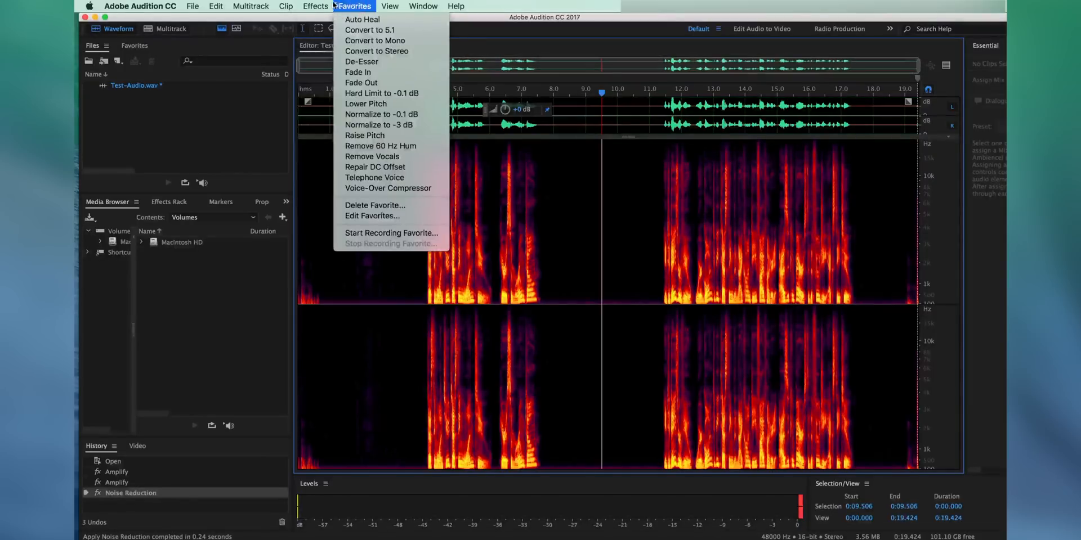
{"action": "left_click", "coordinate": [315, 6]}
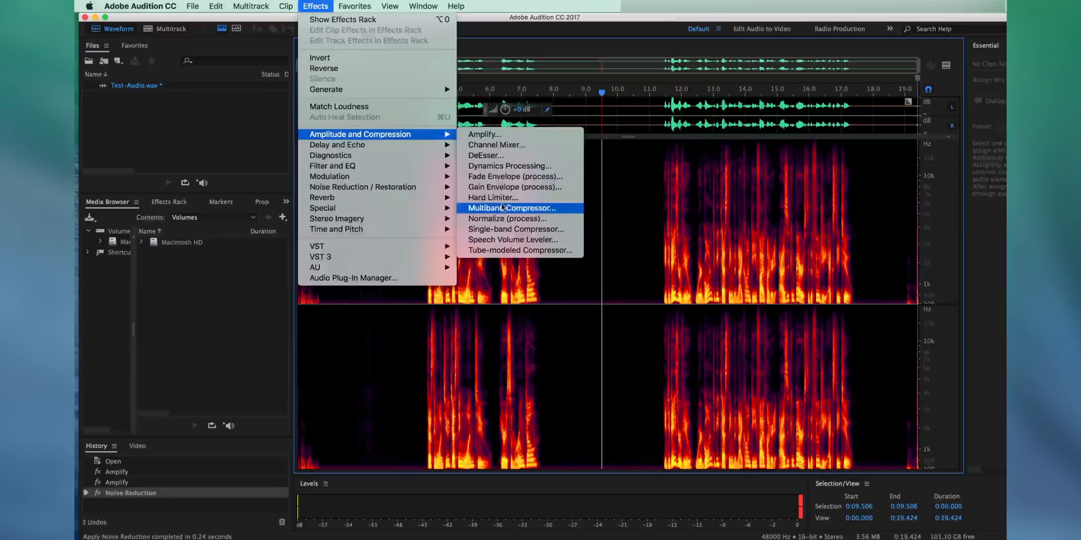
{"action": "left_click", "coordinate": [511, 209]}
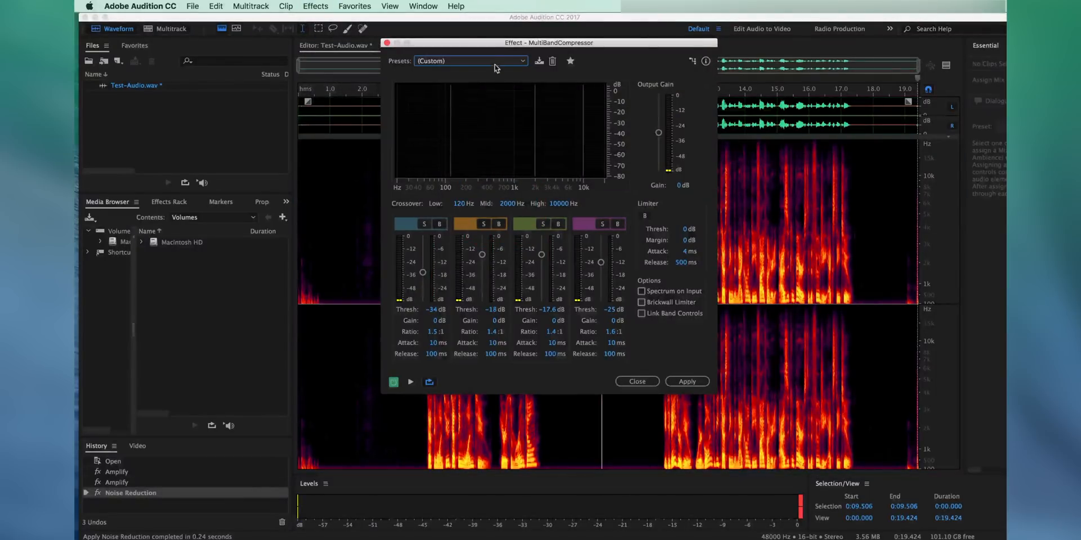
{"action": "left_click", "coordinate": [472, 61]}
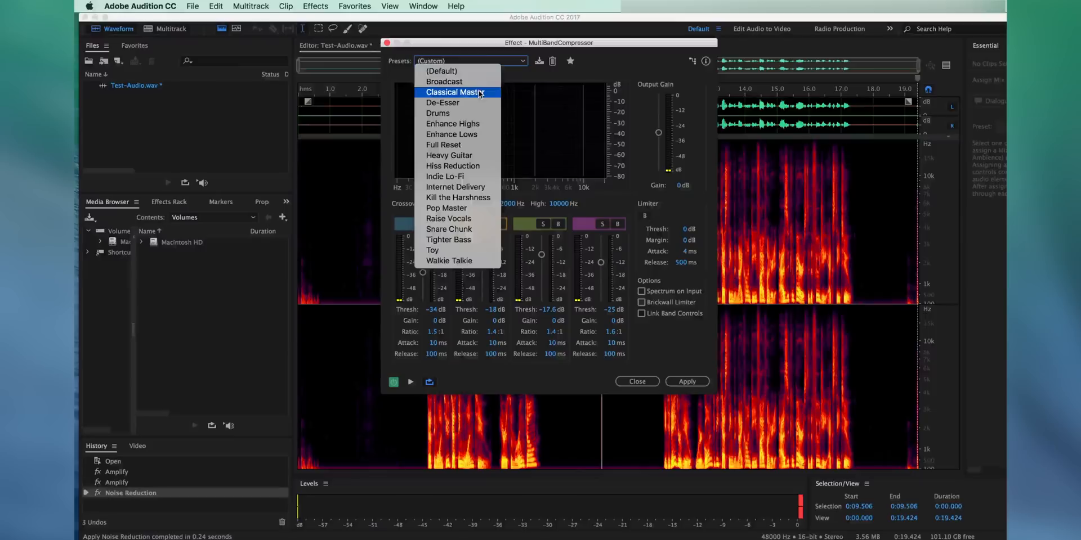
{"action": "left_click", "coordinate": [456, 92]}
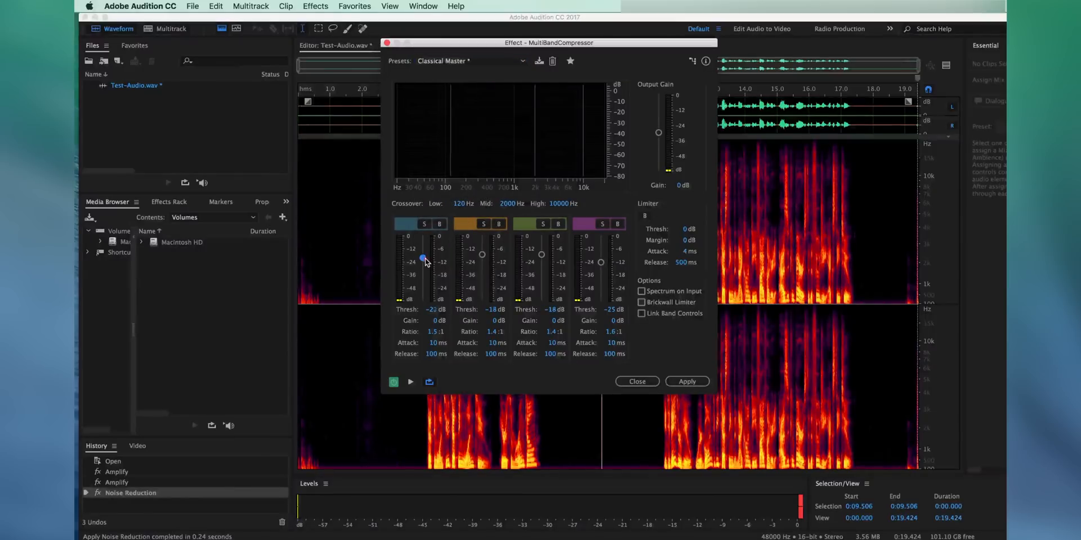
Lower band 1 threshold to -30 dB, preview the compression, and close the compressor.
{"action": "left_click_drag", "start_coordinate": [423, 258], "coordinate": [422, 268]}
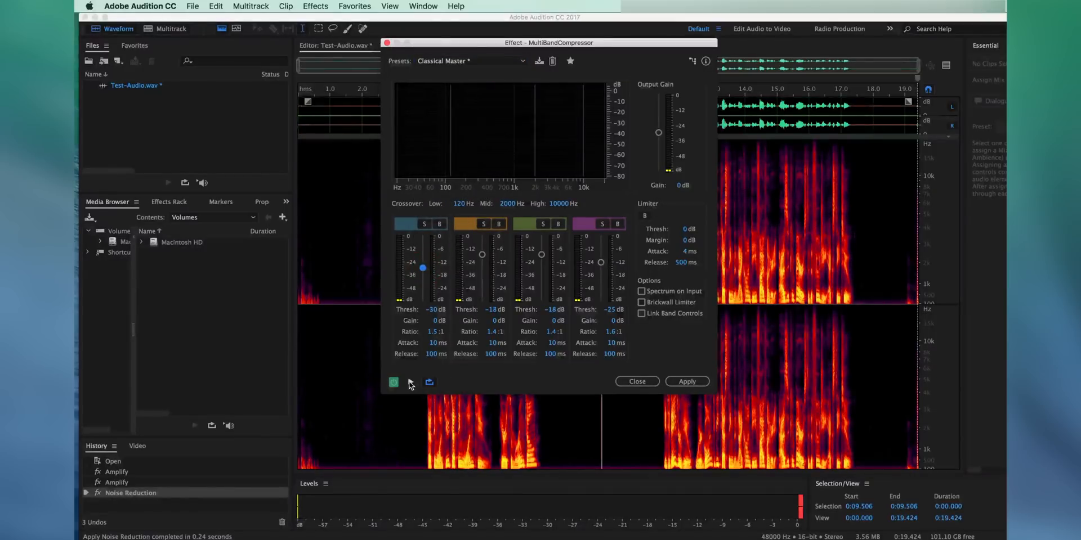
{"action": "left_click", "coordinate": [411, 383]}
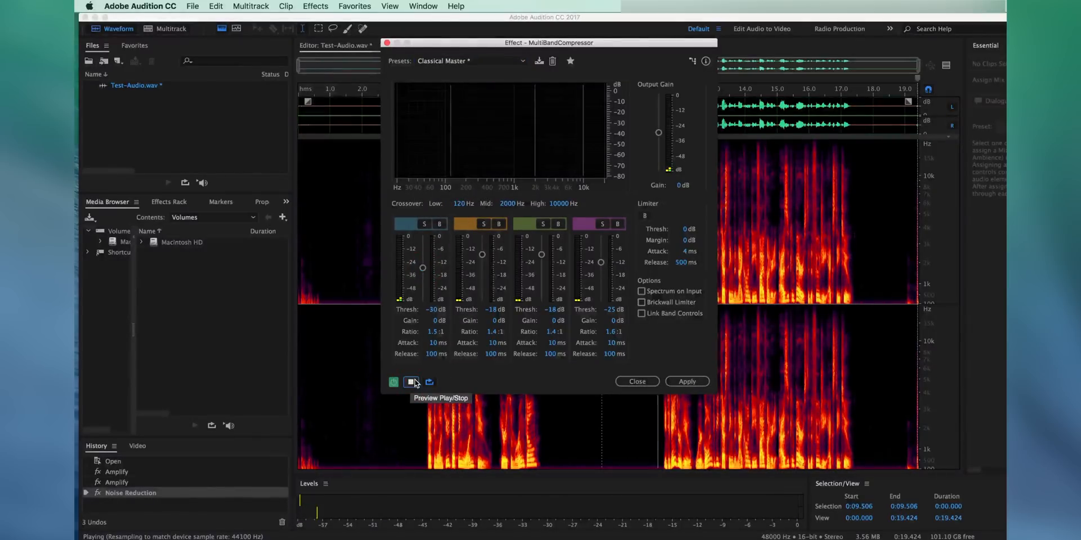
{"action": "left_click", "coordinate": [393, 381]}
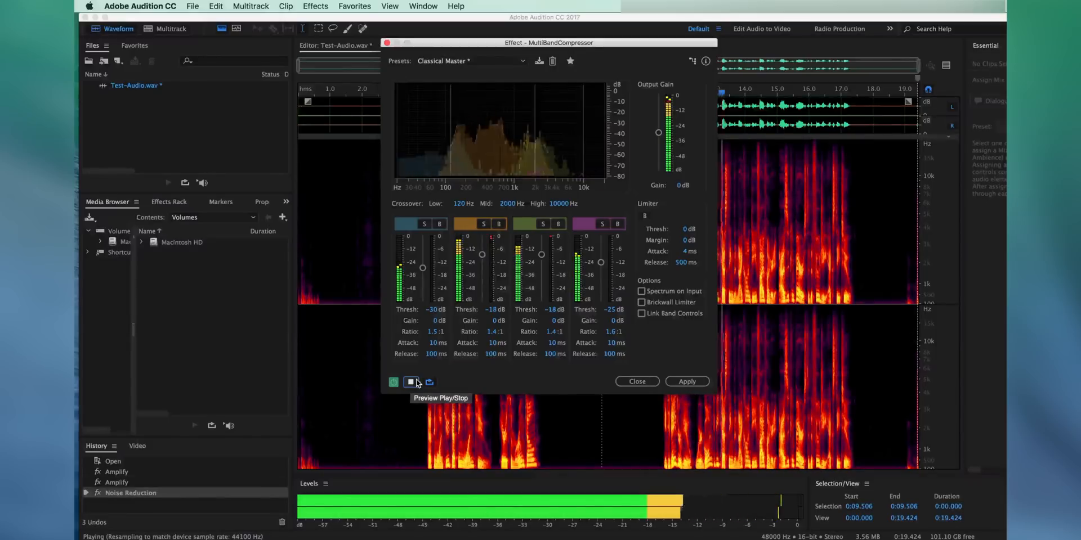
{"action": "left_click", "coordinate": [636, 381]}
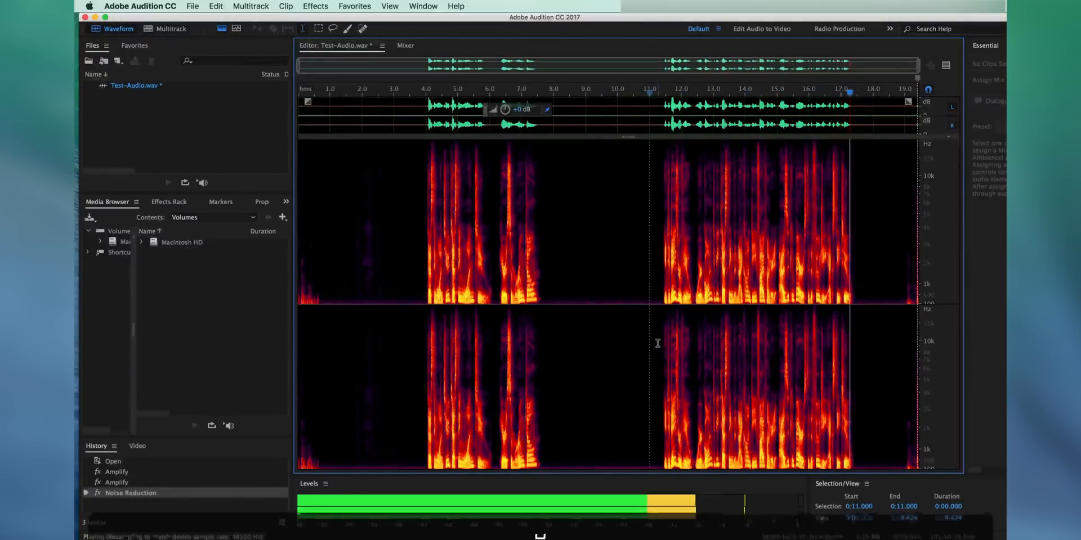
{"action": "left_click", "coordinate": [354, 6]}
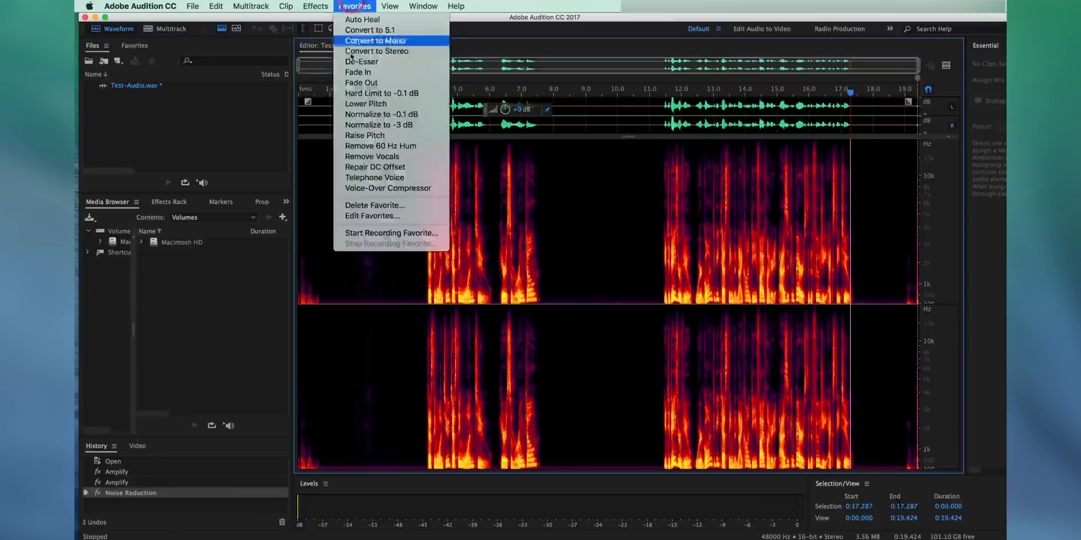
Open the Multiband Compressor effect and preview its Heavy Guitar preset.
{"action": "left_click", "coordinate": [315, 6]}
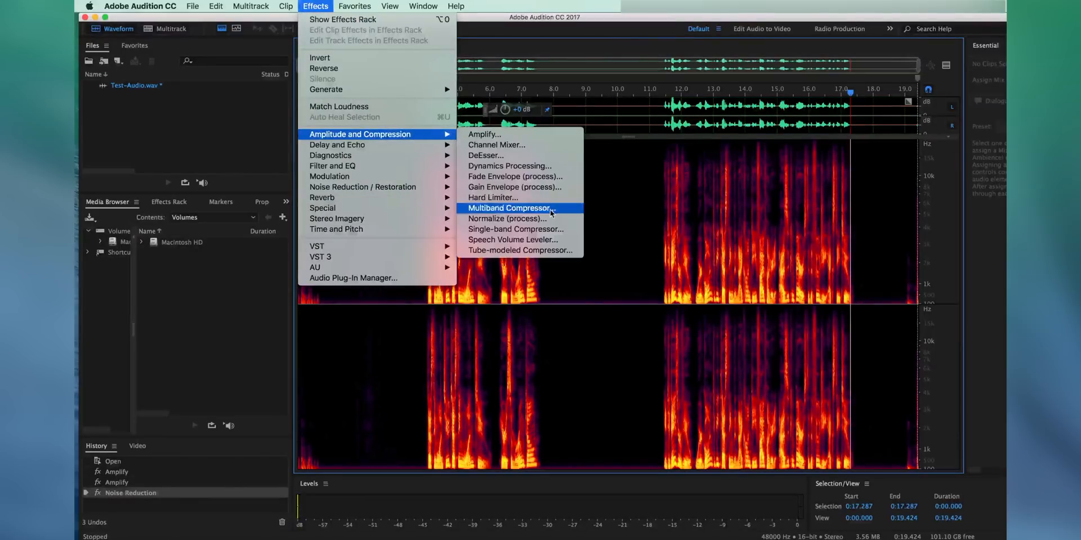
{"action": "left_click", "coordinate": [508, 208]}
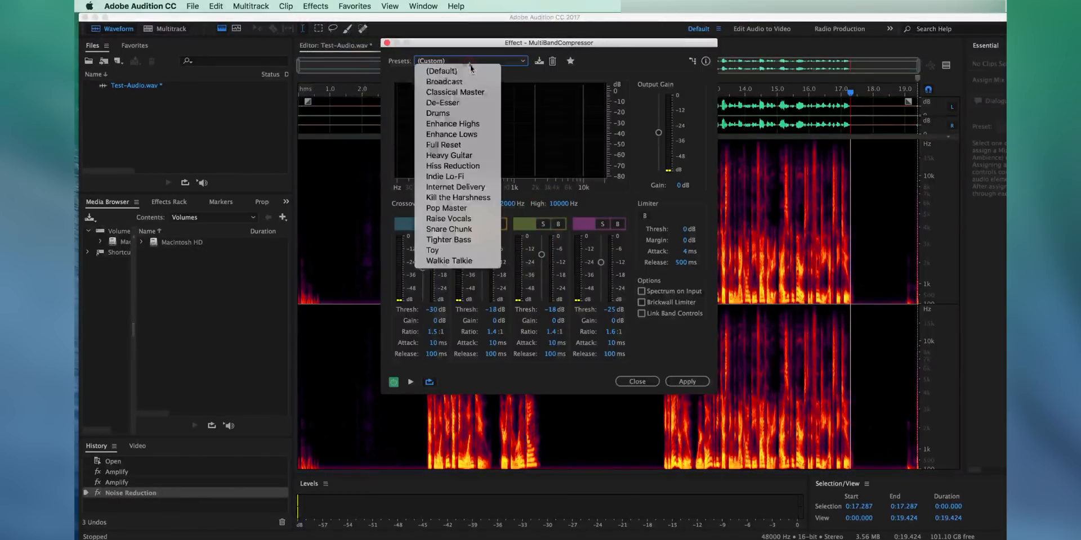
{"action": "mouse_move", "coordinate": [449, 156]}
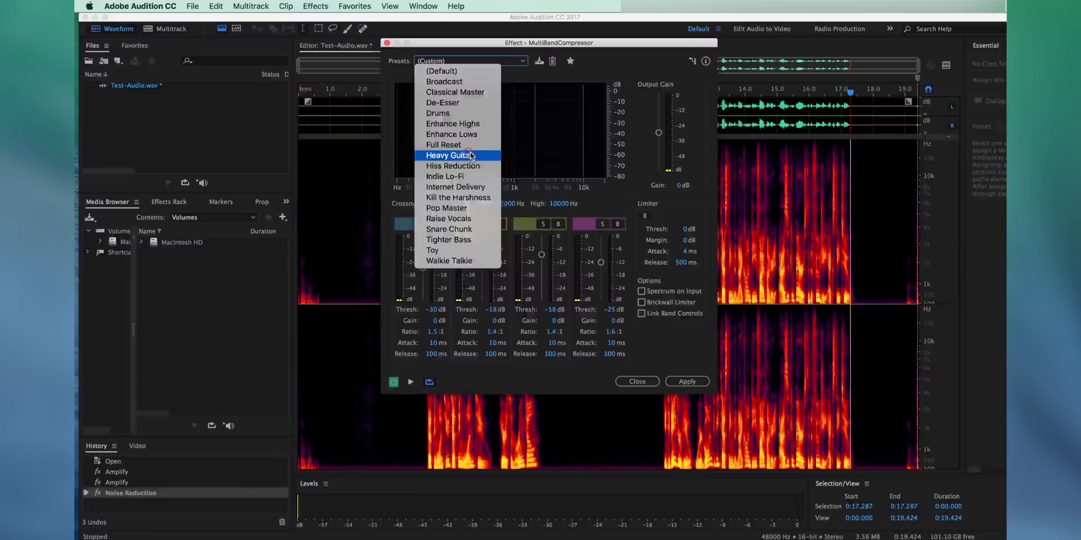
{"action": "left_click", "coordinate": [448, 155]}
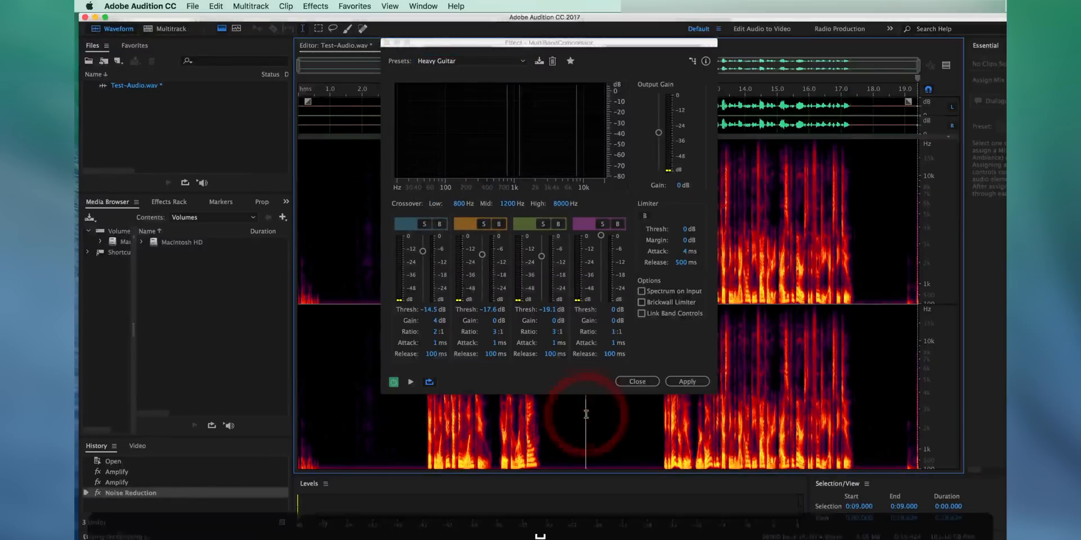
{"action": "left_click", "coordinate": [411, 381]}
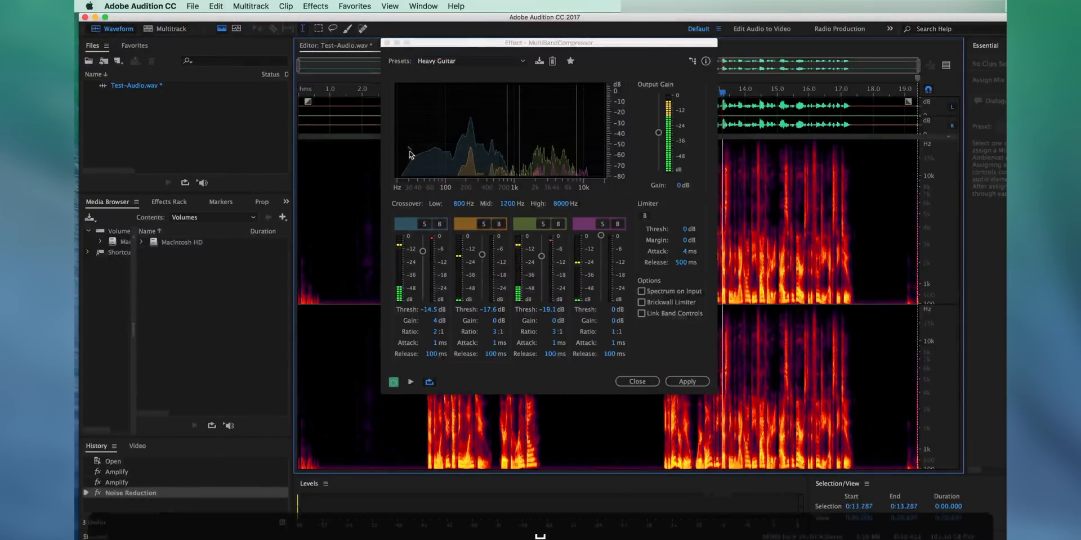
Preview the De-Esser and Walkie Talkie presets, then choose Classical Master.
{"action": "left_click", "coordinate": [471, 61]}
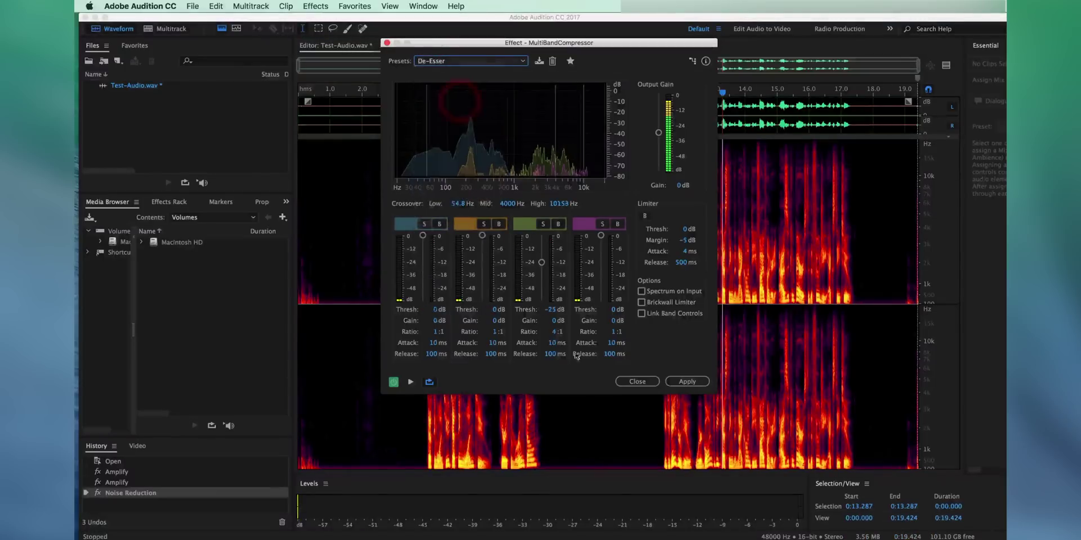
{"action": "left_click", "coordinate": [411, 382]}
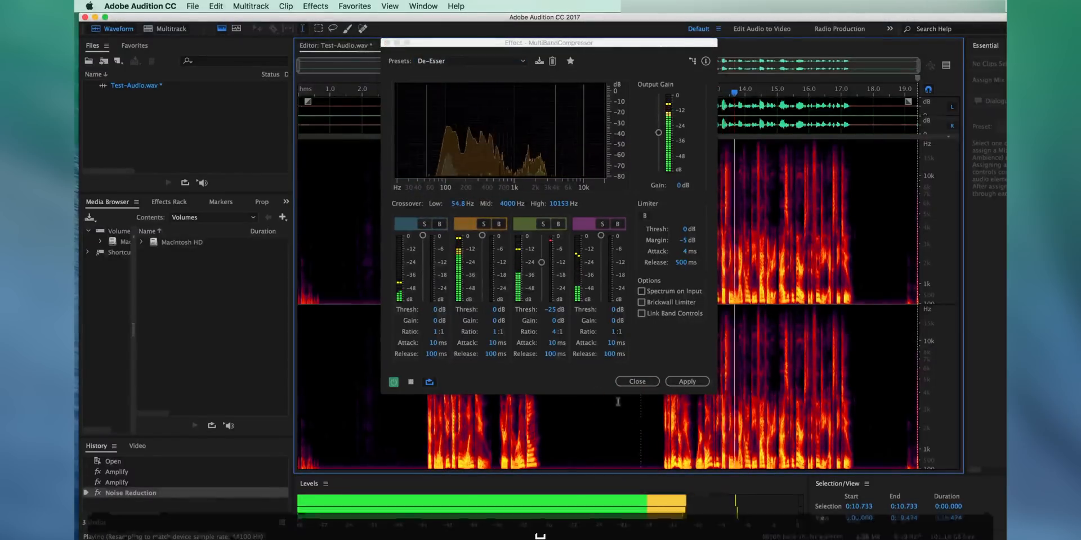
{"action": "left_click", "coordinate": [472, 61]}
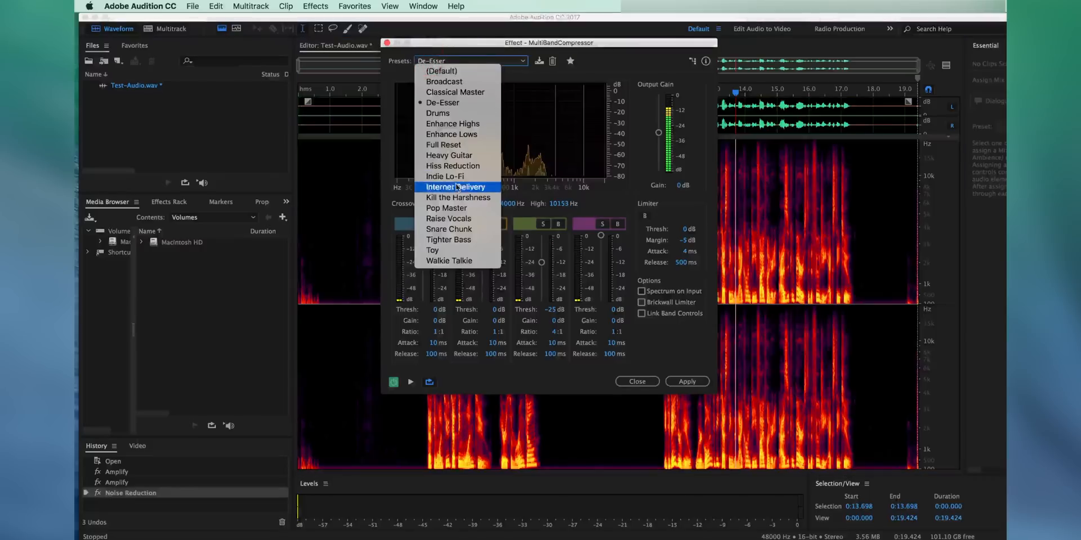
{"action": "mouse_move", "coordinate": [448, 218]}
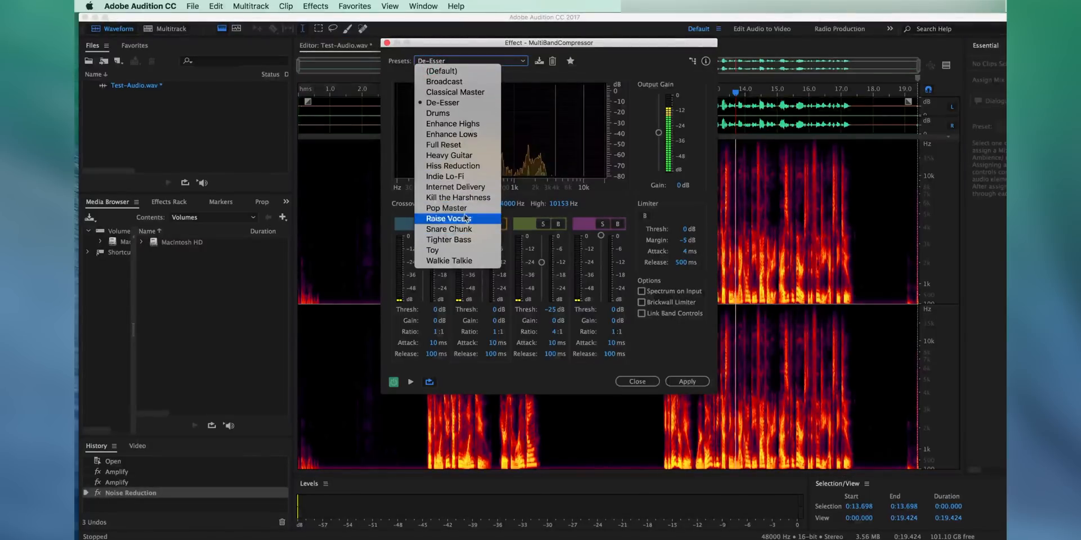
{"action": "left_click", "coordinate": [448, 261]}
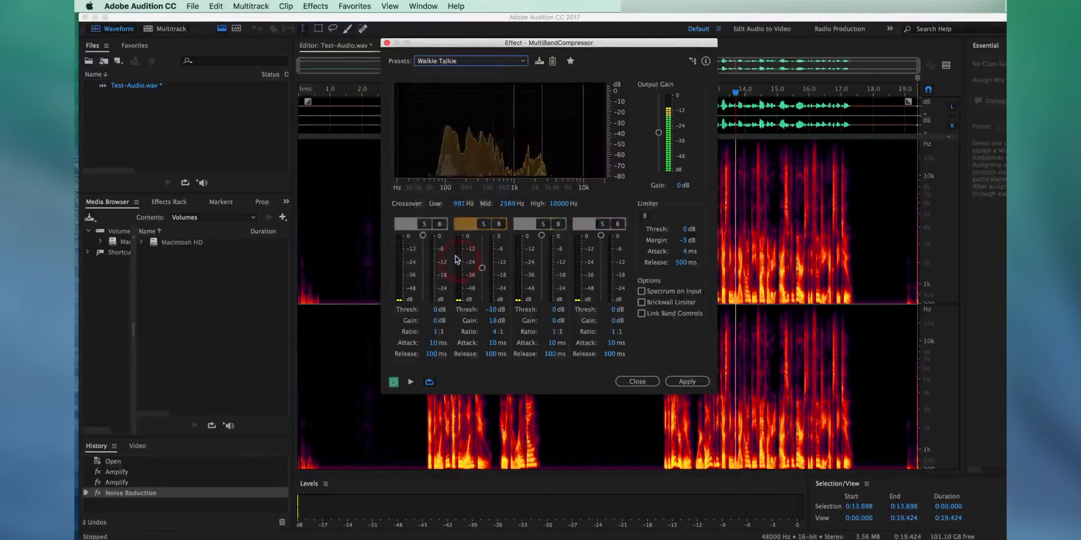
{"action": "left_click", "coordinate": [411, 382]}
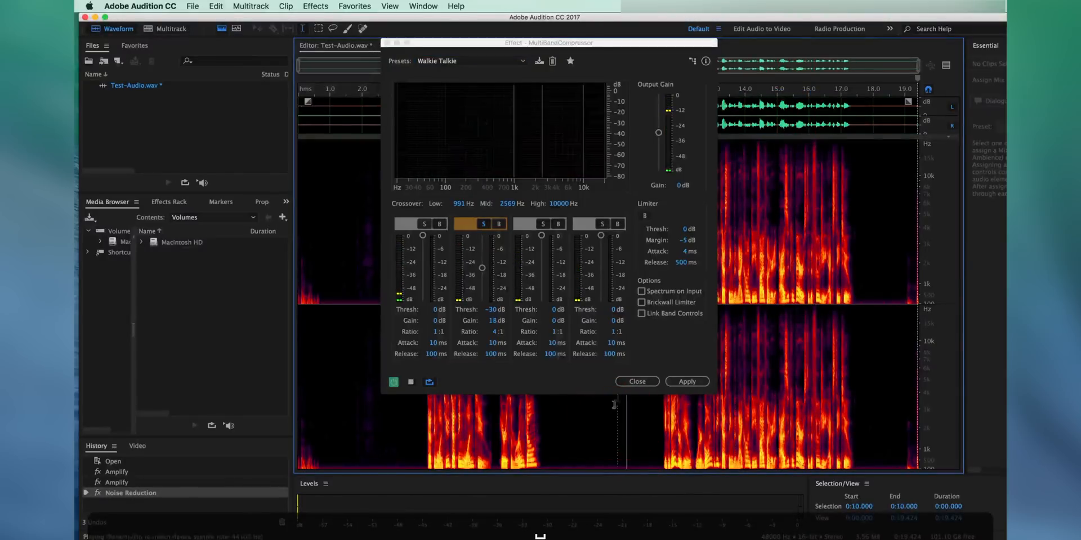
{"action": "left_click", "coordinate": [393, 383]}
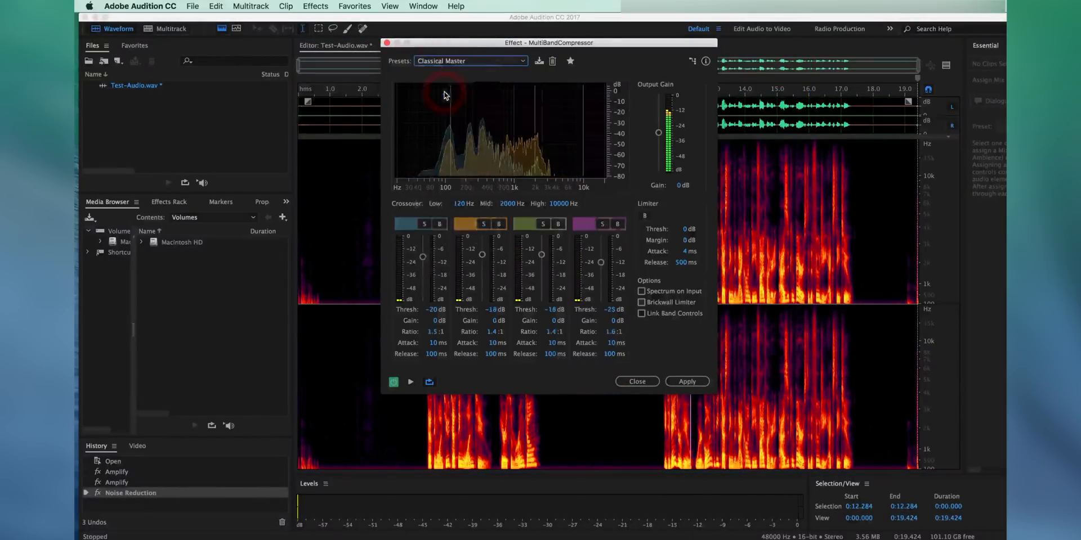
Lower the Classical Master lowest band threshold to -26 dB and apply the compressor.
{"action": "left_click_drag", "start_coordinate": [422, 257], "coordinate": [423, 262]}
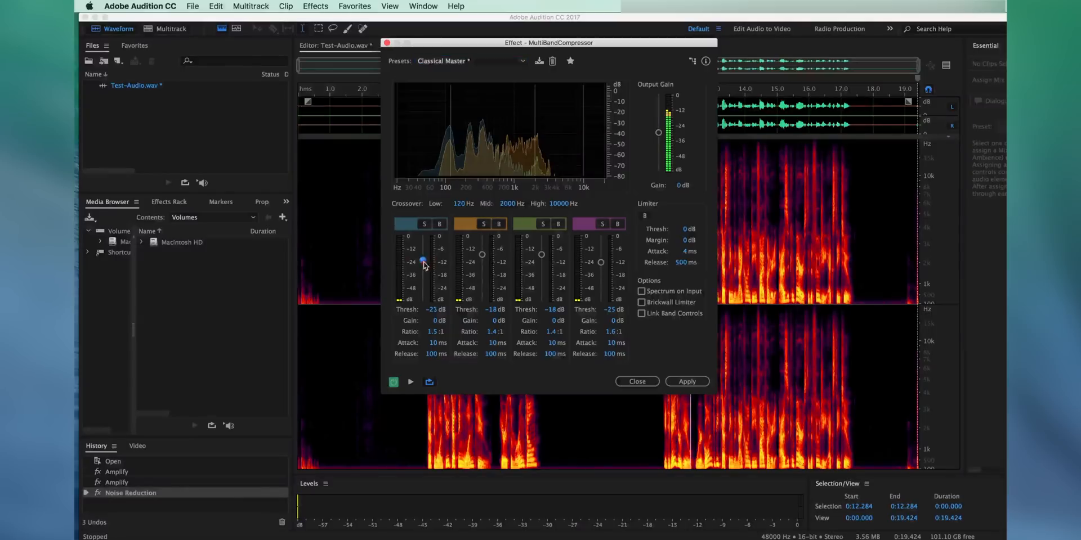
{"action": "left_click_drag", "start_coordinate": [424, 259], "coordinate": [423, 264]}
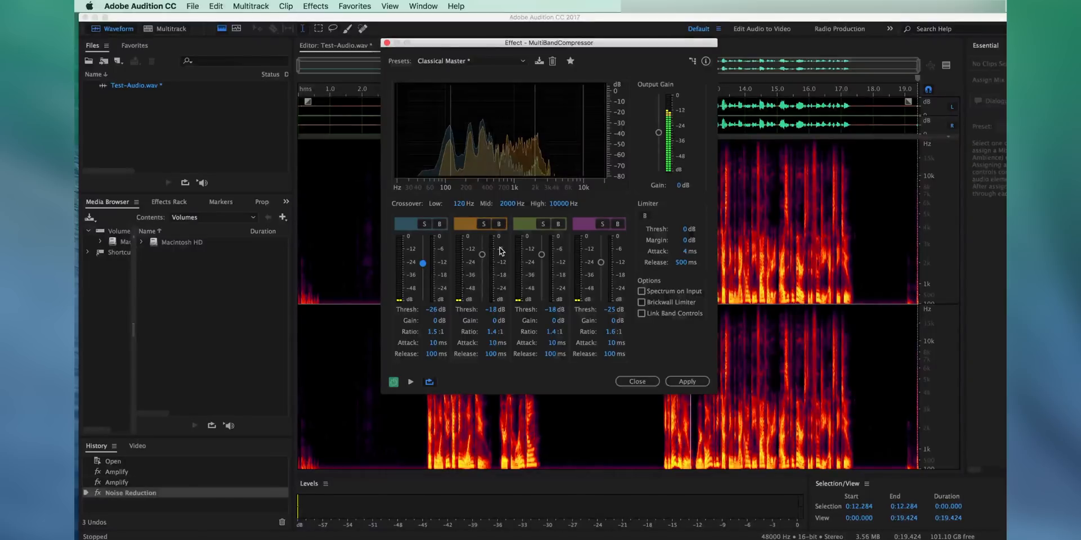
{"action": "mouse_move", "coordinate": [500, 254]}
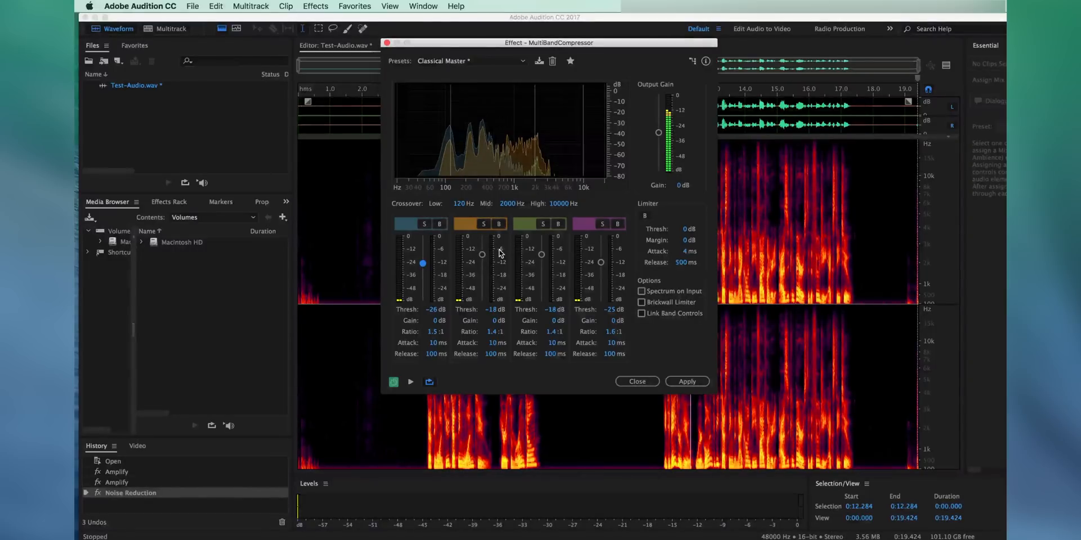
{"action": "mouse_move", "coordinate": [679, 361]}
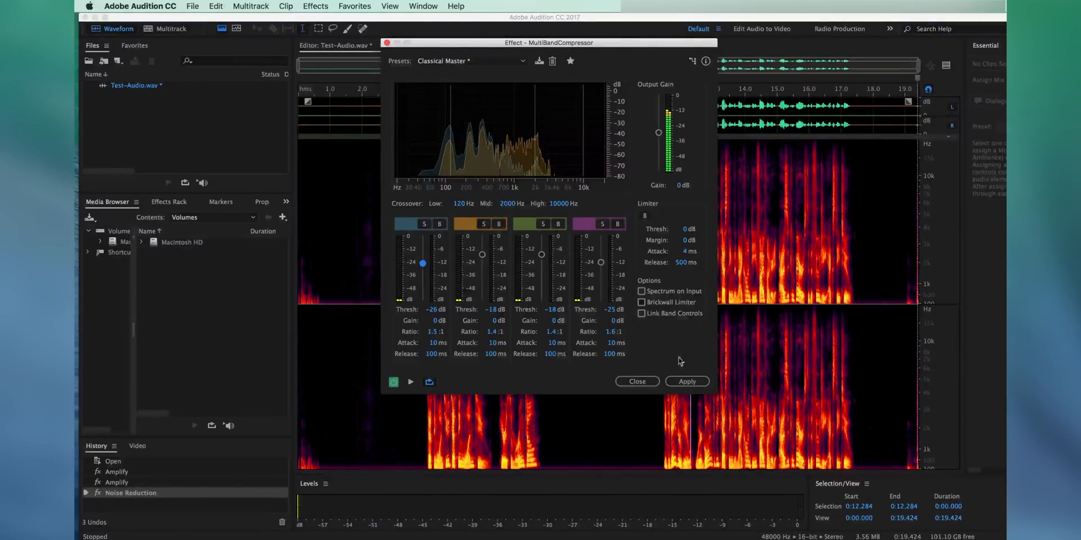
{"action": "left_click", "coordinate": [686, 381]}
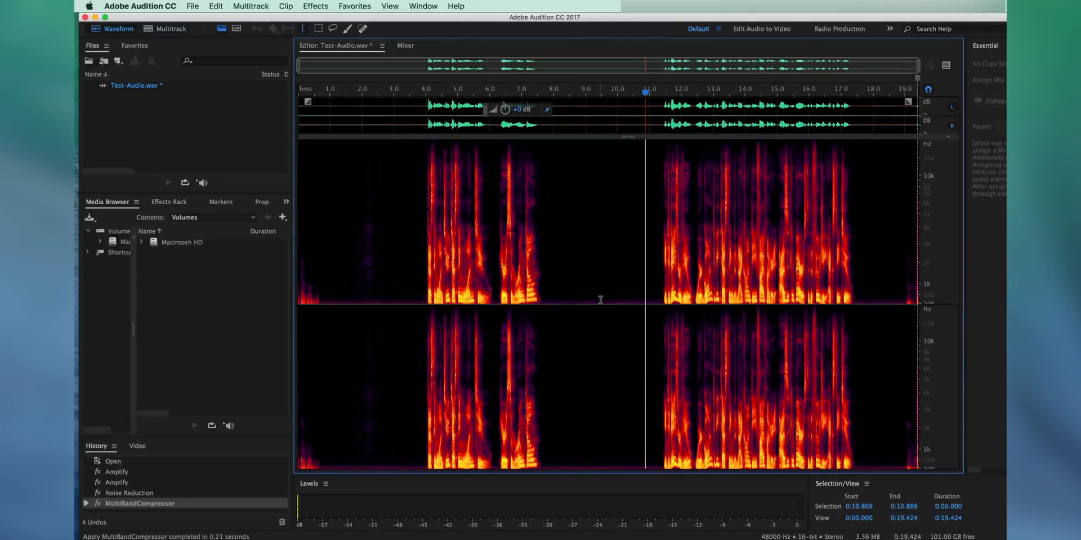
{"action": "left_click", "coordinate": [626, 296]}
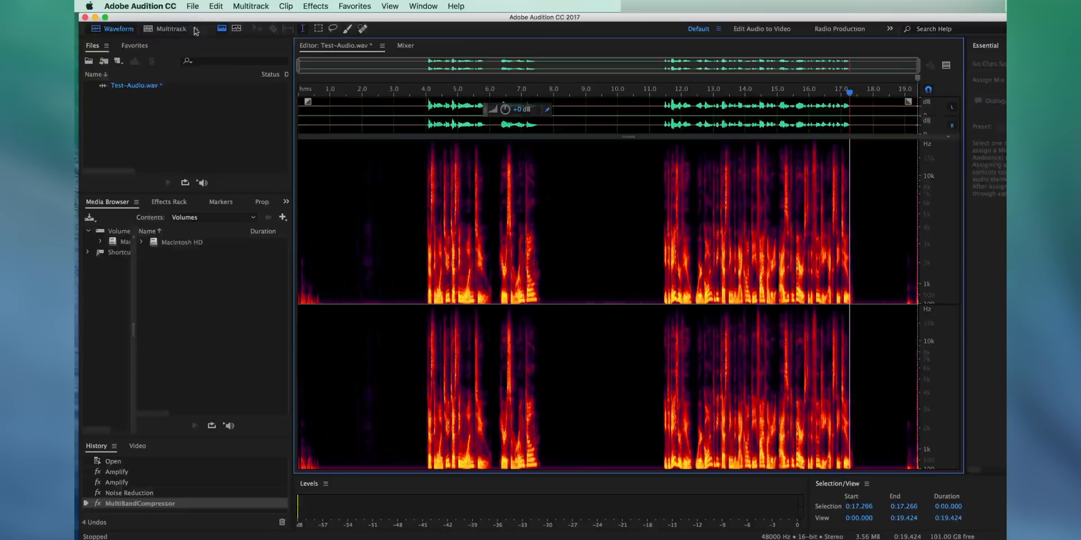
Export the processed recording as Test-Audio_FINAL.wav to the chosen save location.
{"action": "left_click", "coordinate": [192, 7]}
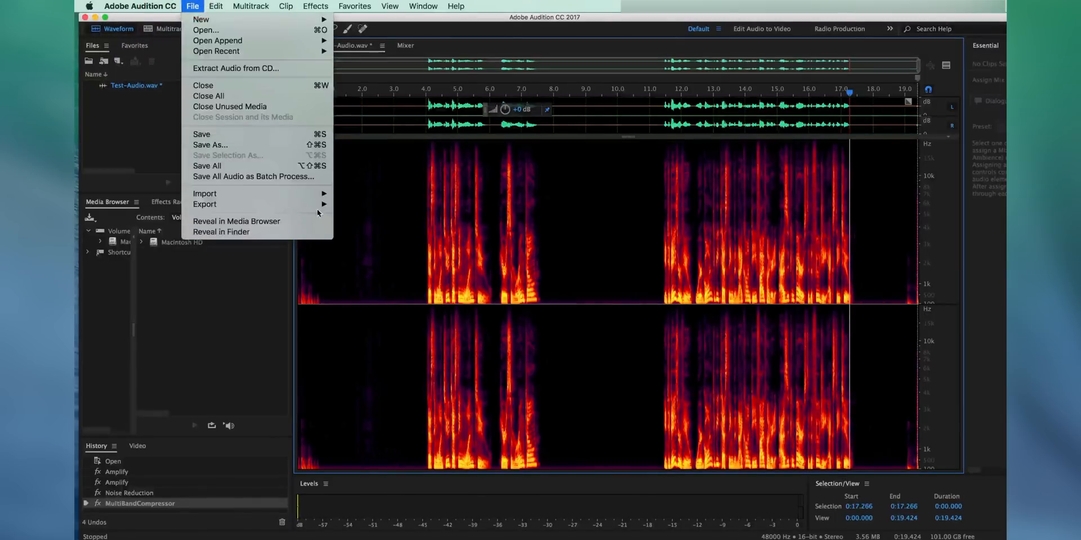
{"action": "left_click", "coordinate": [204, 204]}
{"action": "type", "text": "Test-Audio_FINAL.wav"}
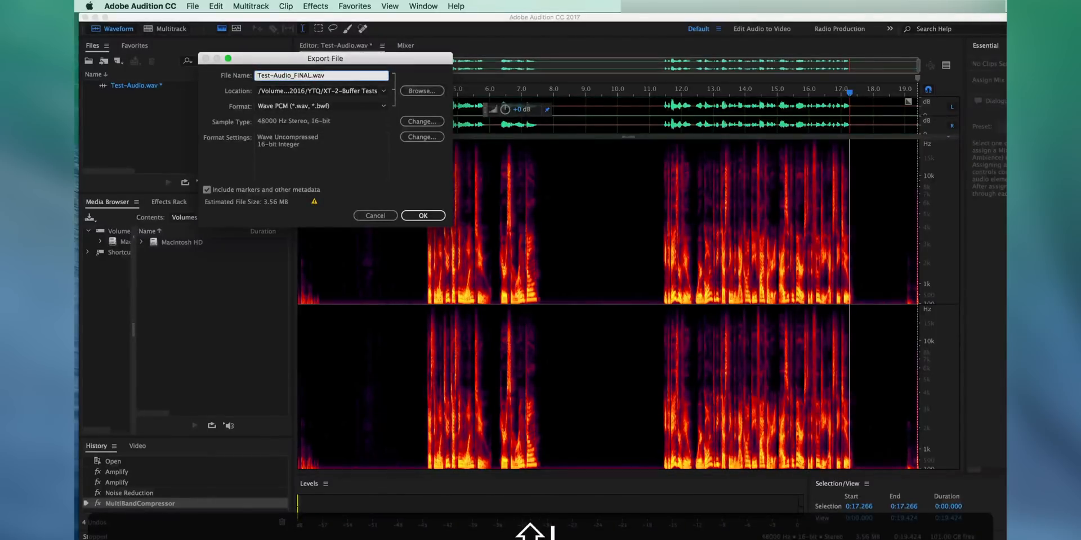
{"action": "left_click", "coordinate": [421, 90]}
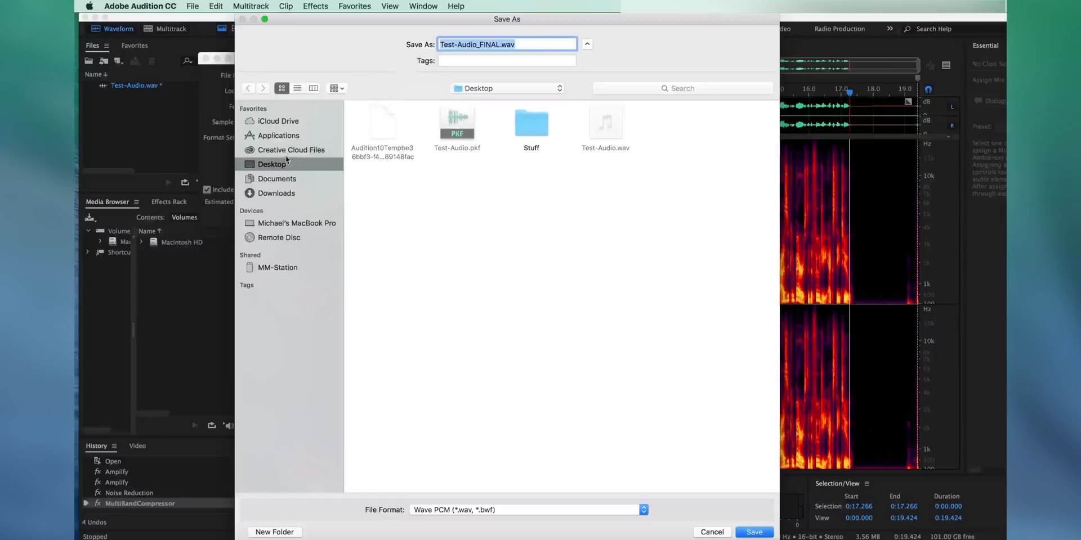
{"action": "left_click", "coordinate": [755, 532]}
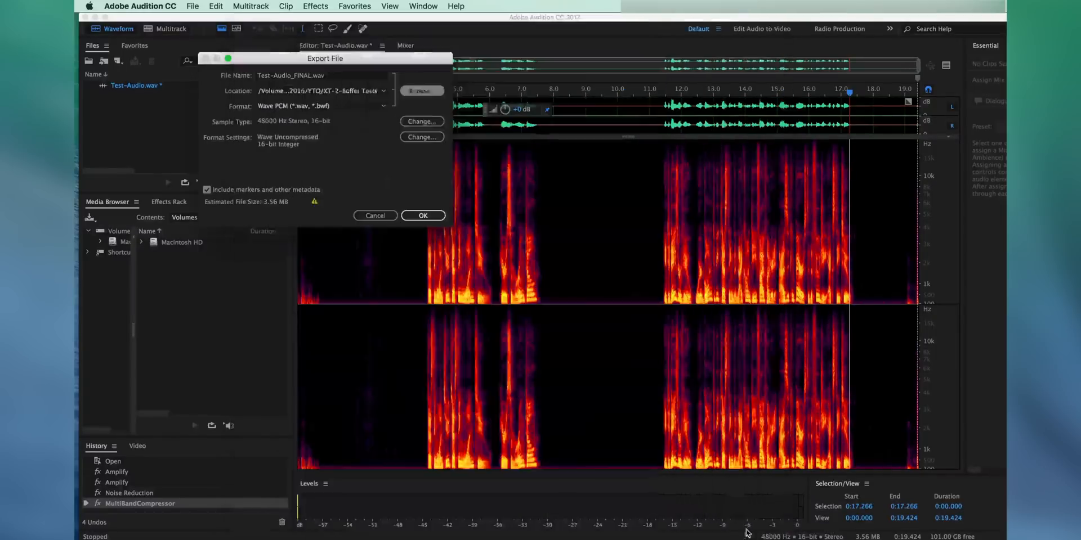
{"action": "left_click", "coordinate": [423, 215]}
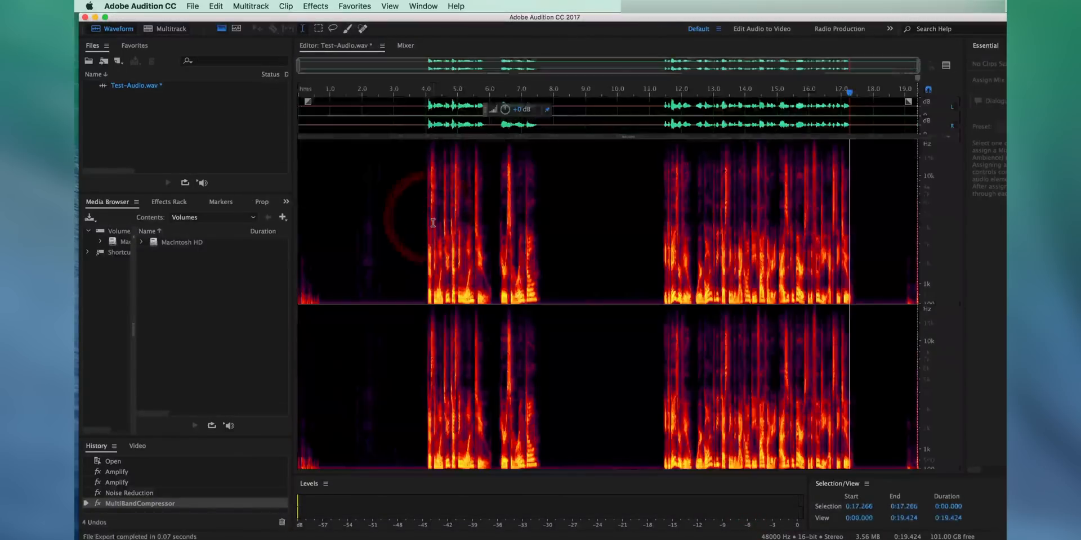